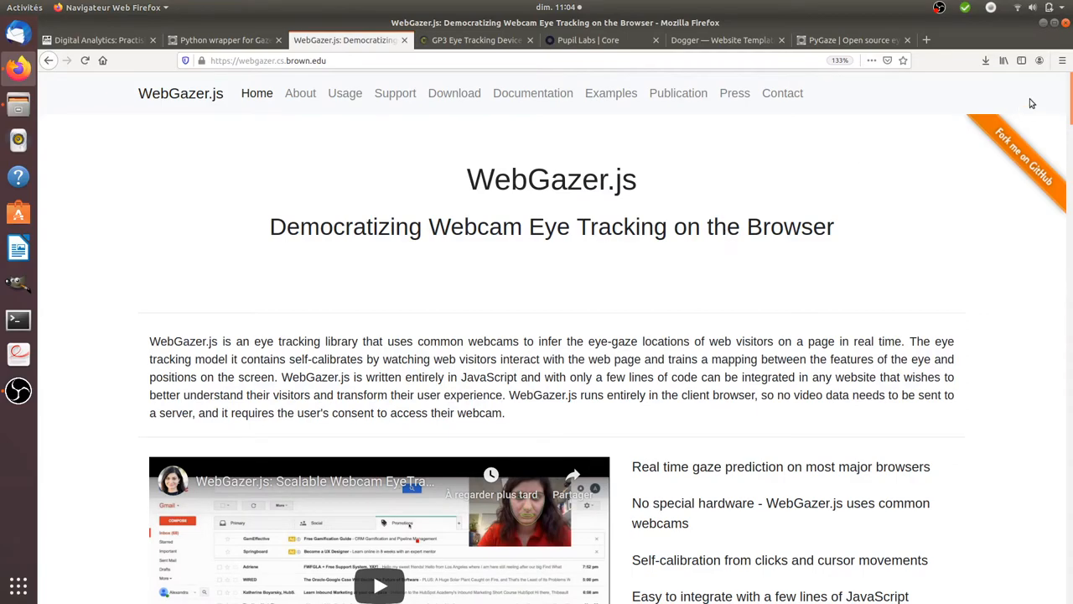
Scroll the WebGazer.js homepage down past the press section to the 'Who We Are' team list
{"action": "scroll", "scroll_direction": "down", "scroll_amount": 3}
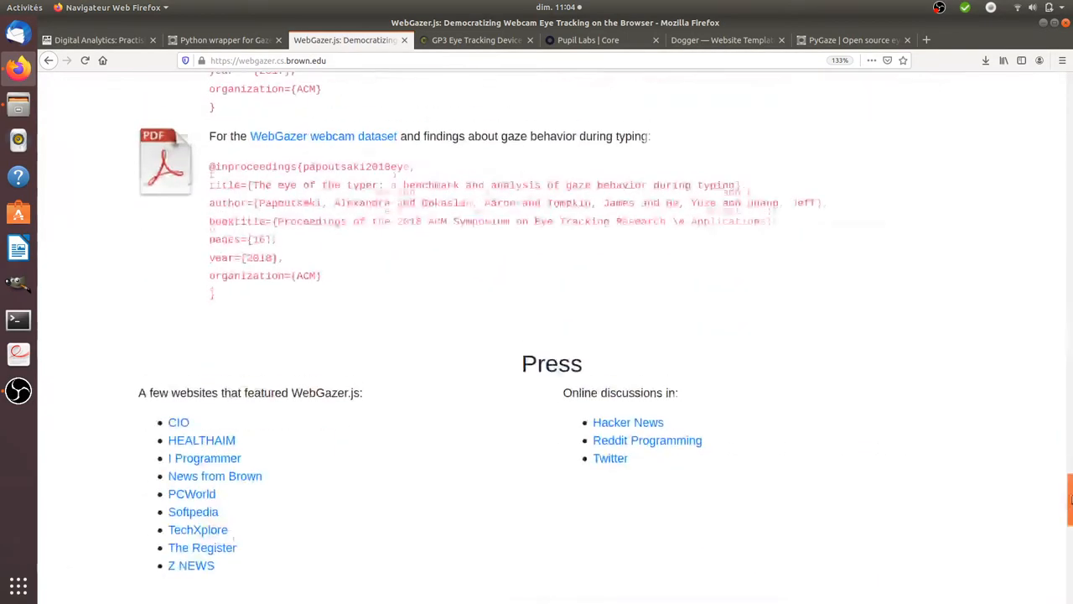
{"action": "scroll", "scroll_direction": "down", "scroll_amount": 3}
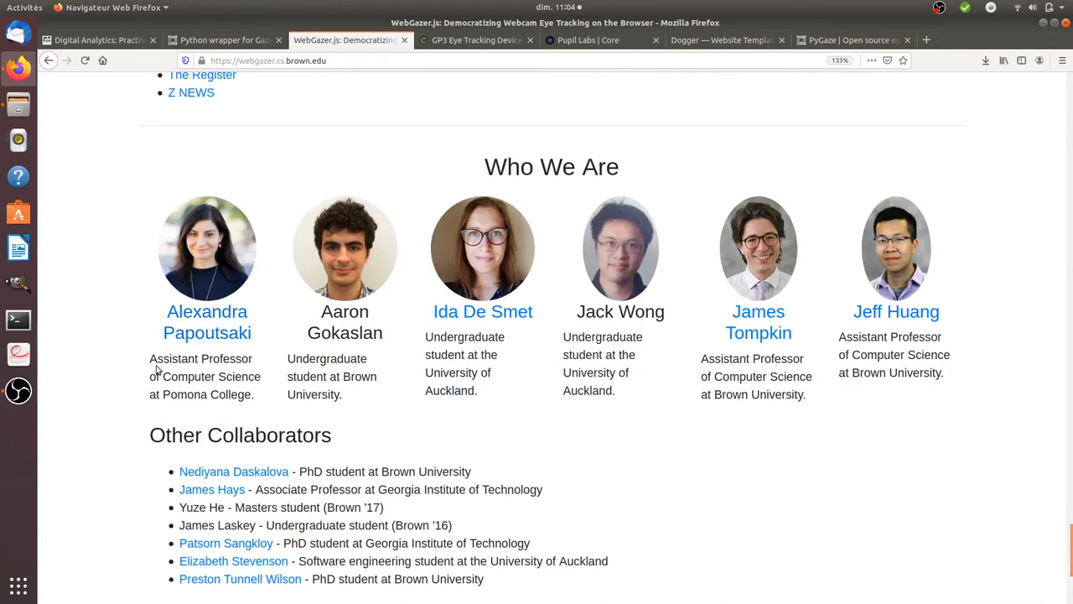
{"action": "mouse_move", "coordinate": [329, 233]}
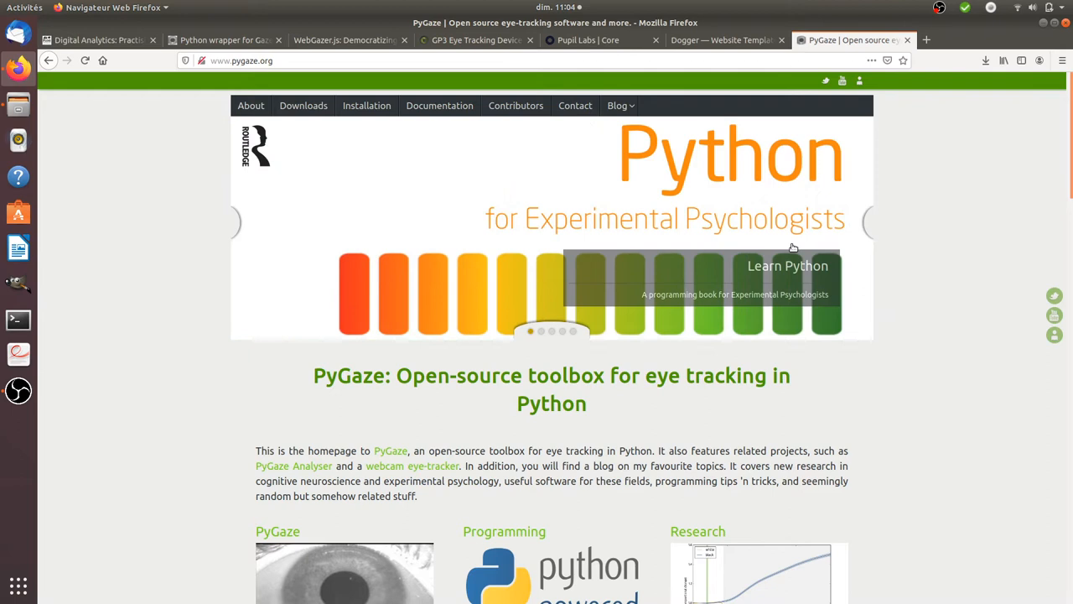
{"action": "mouse_move", "coordinate": [946, 224]}
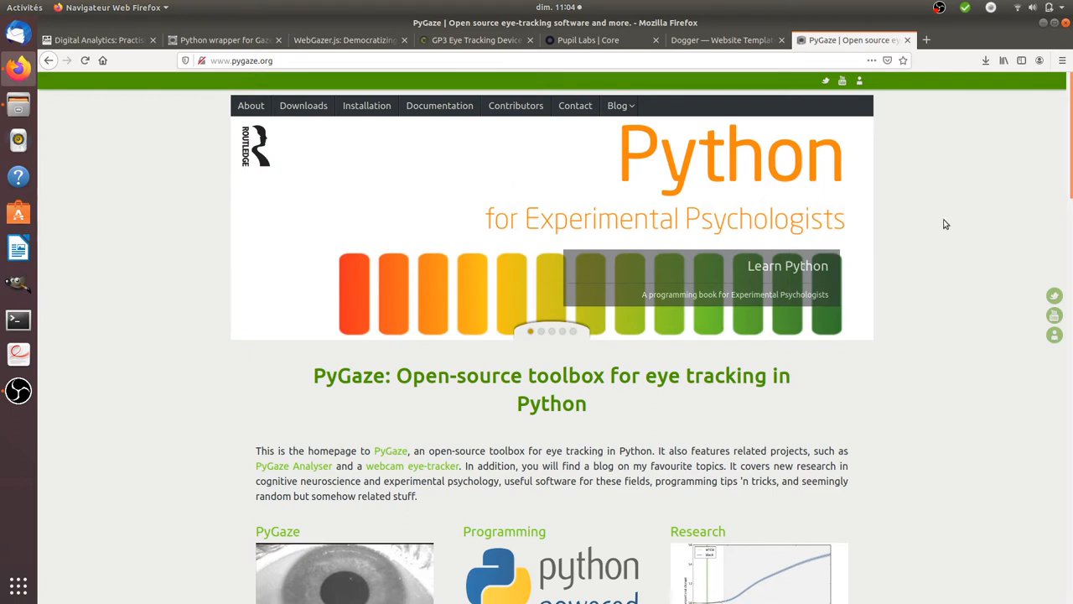
{"action": "mouse_move", "coordinate": [984, 211]}
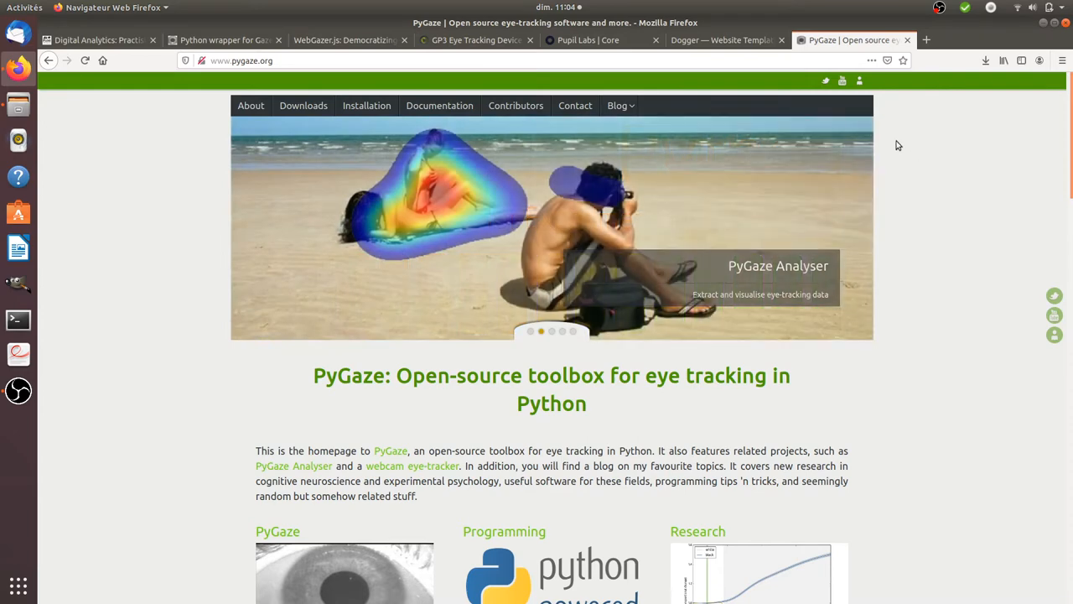
{"action": "mouse_move", "coordinate": [319, 79]}
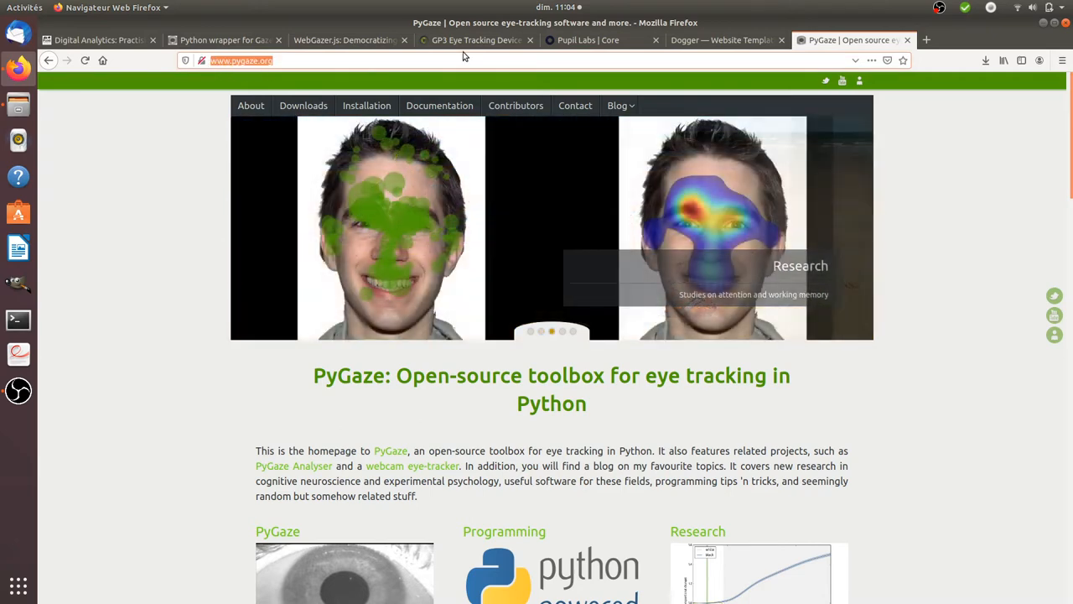
Highlight the Pupil Core €1840 starting price, then the Gazepoint GP3 $695 price
{"action": "left_click", "coordinate": [587, 40]}
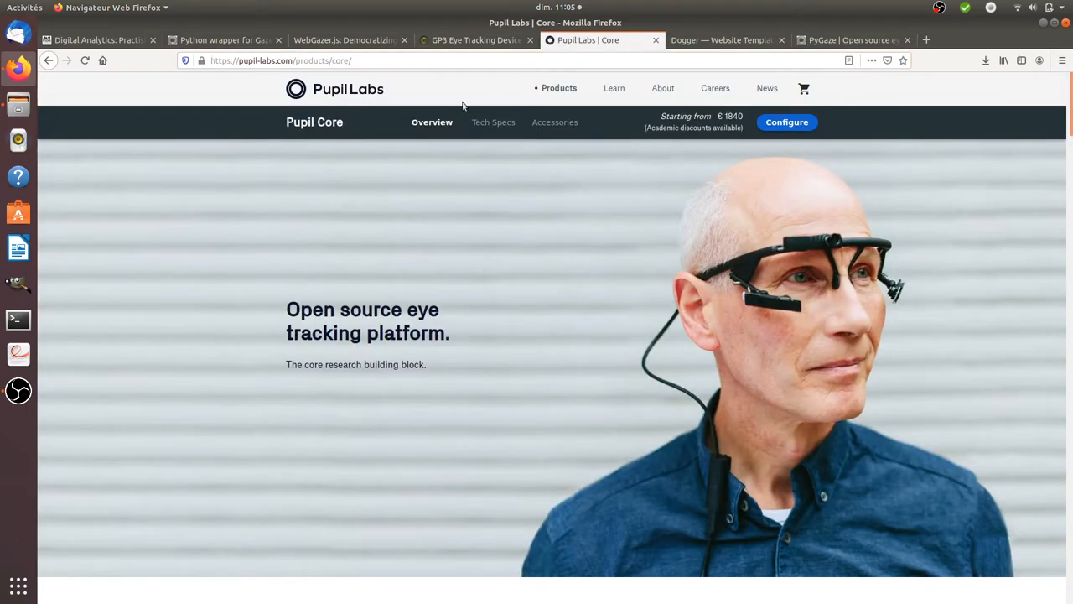
{"action": "mouse_move", "coordinate": [426, 163]}
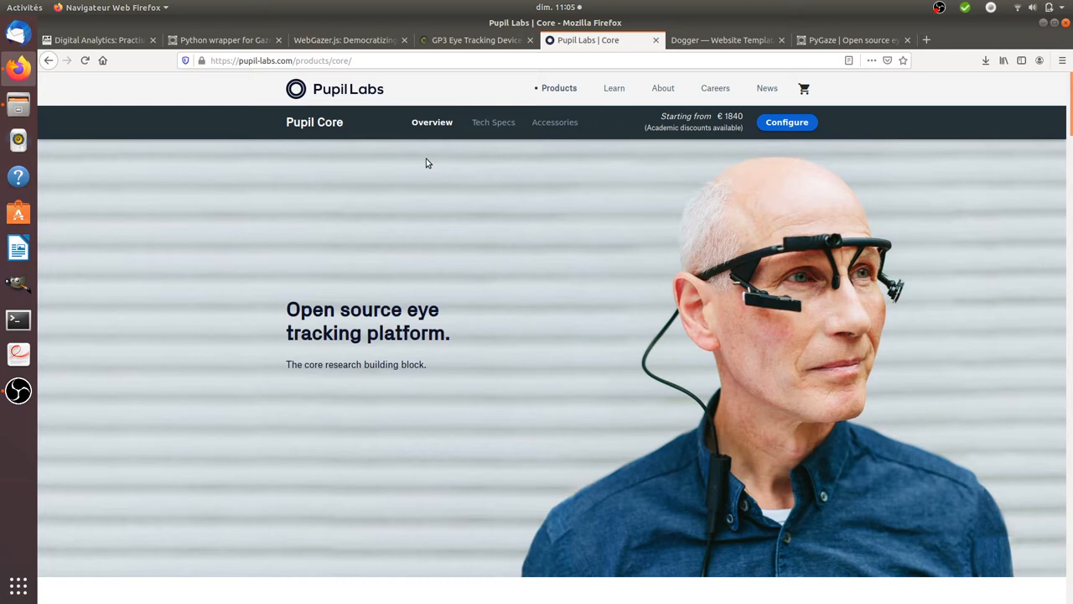
{"action": "mouse_move", "coordinate": [668, 124]}
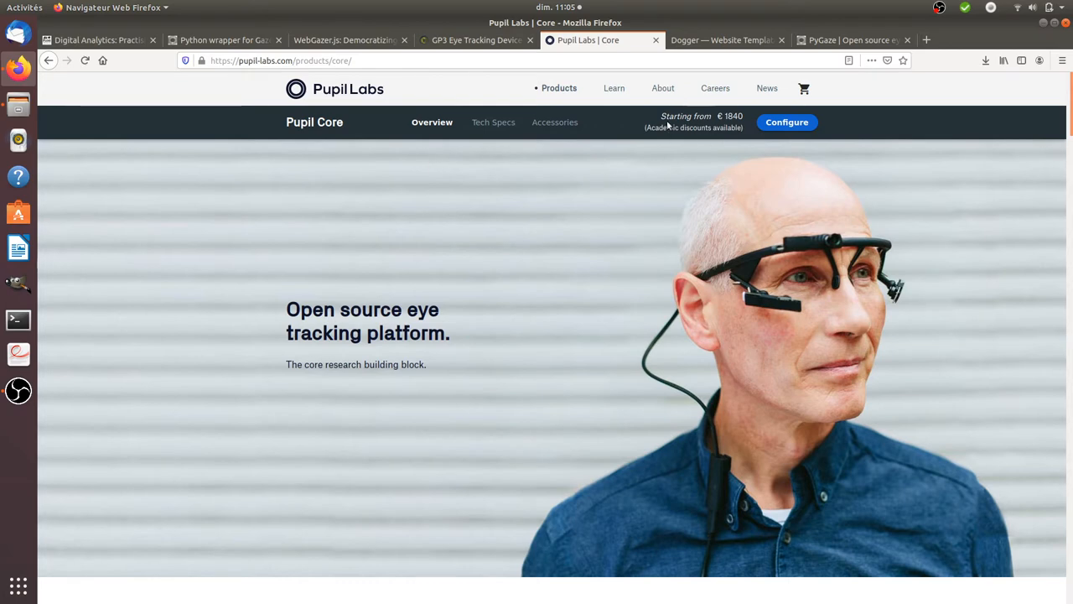
{"action": "double_click", "coordinate": [685, 115]}
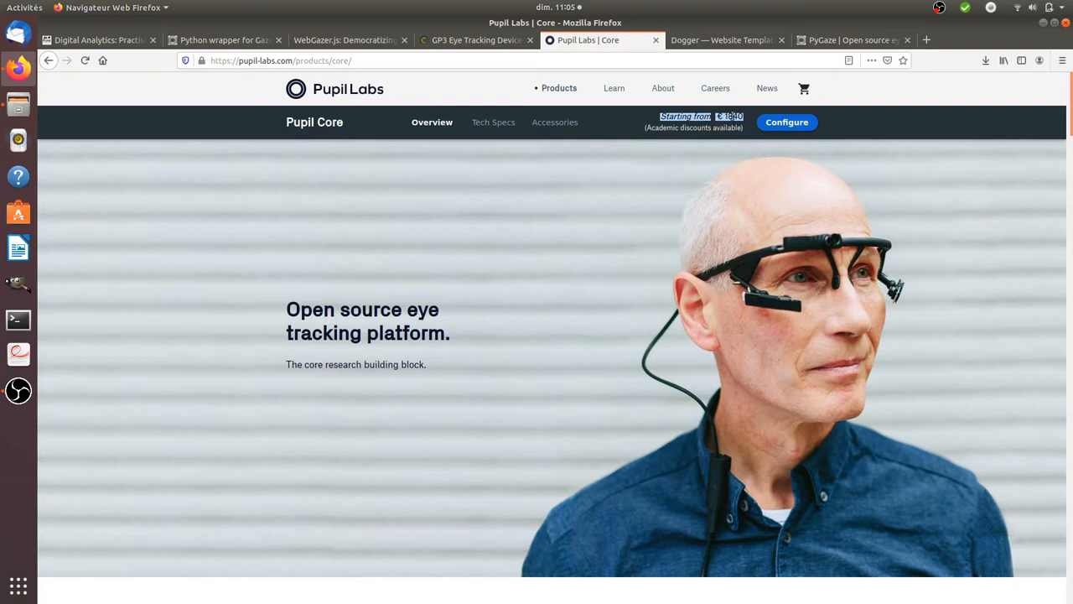
{"action": "mouse_move", "coordinate": [659, 149]}
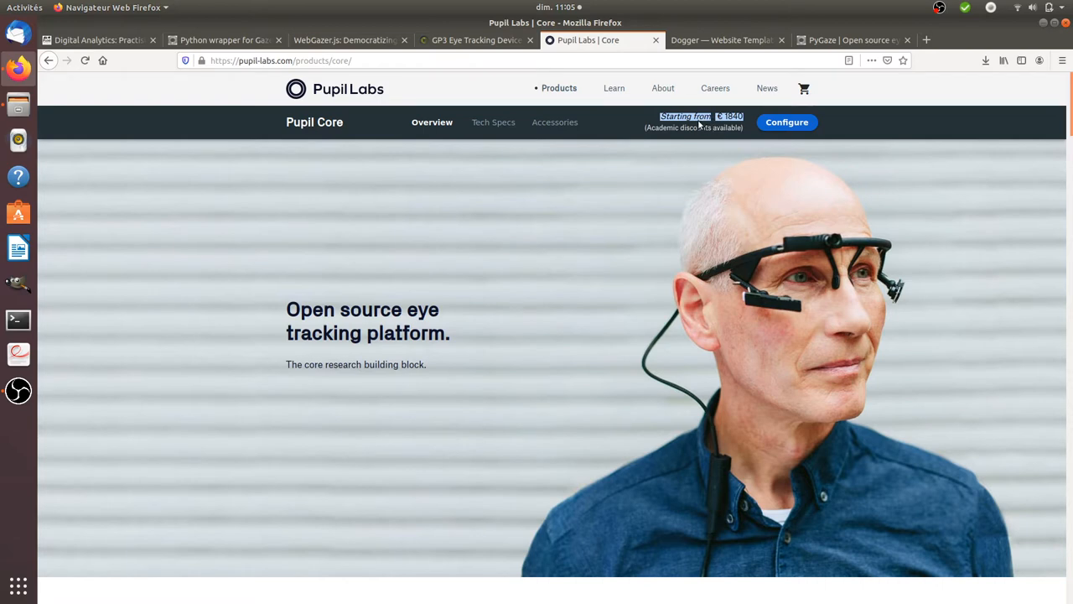
{"action": "mouse_move", "coordinate": [734, 128]}
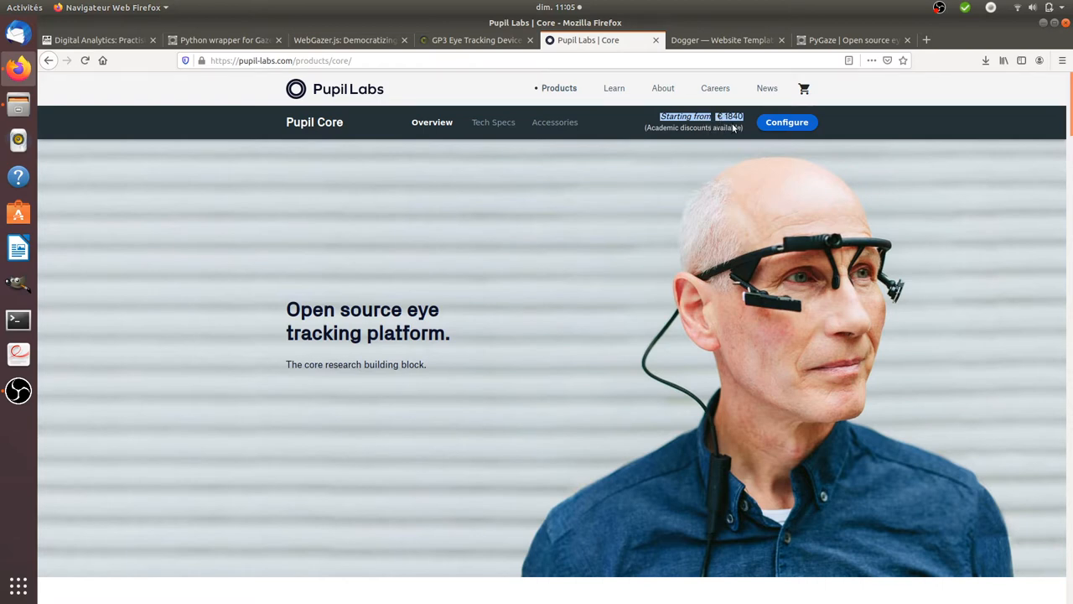
{"action": "mouse_move", "coordinate": [727, 126]}
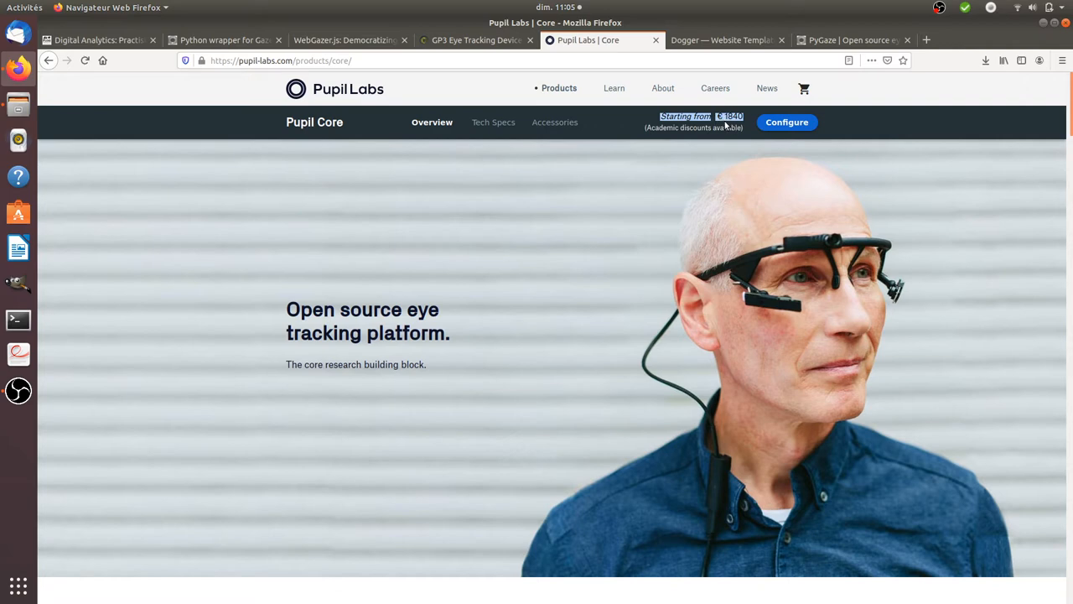
{"action": "left_click", "coordinate": [476, 41]}
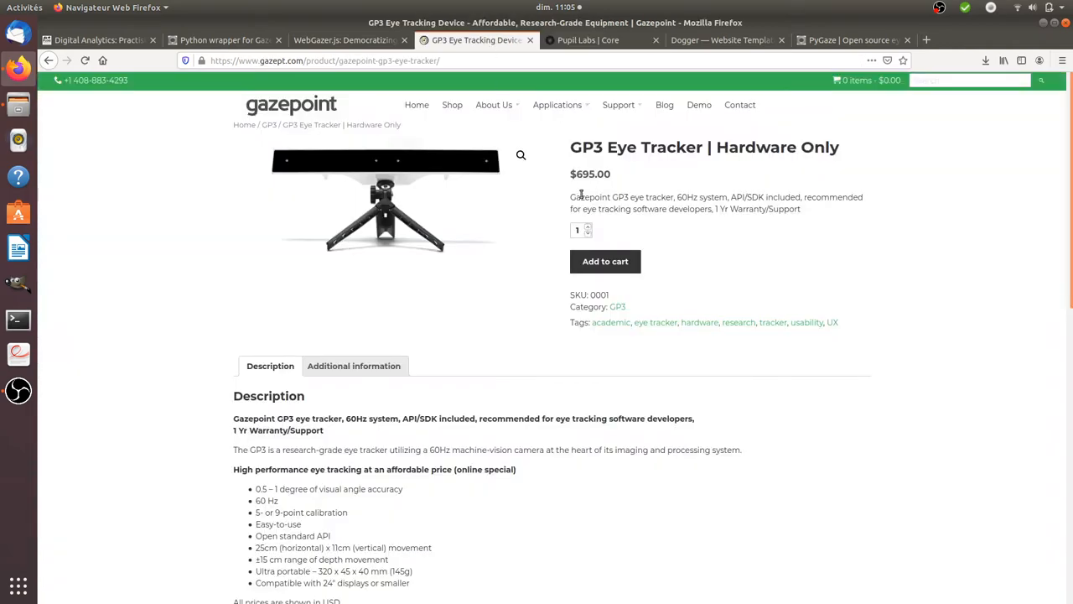
{"action": "double_click", "coordinate": [590, 172]}
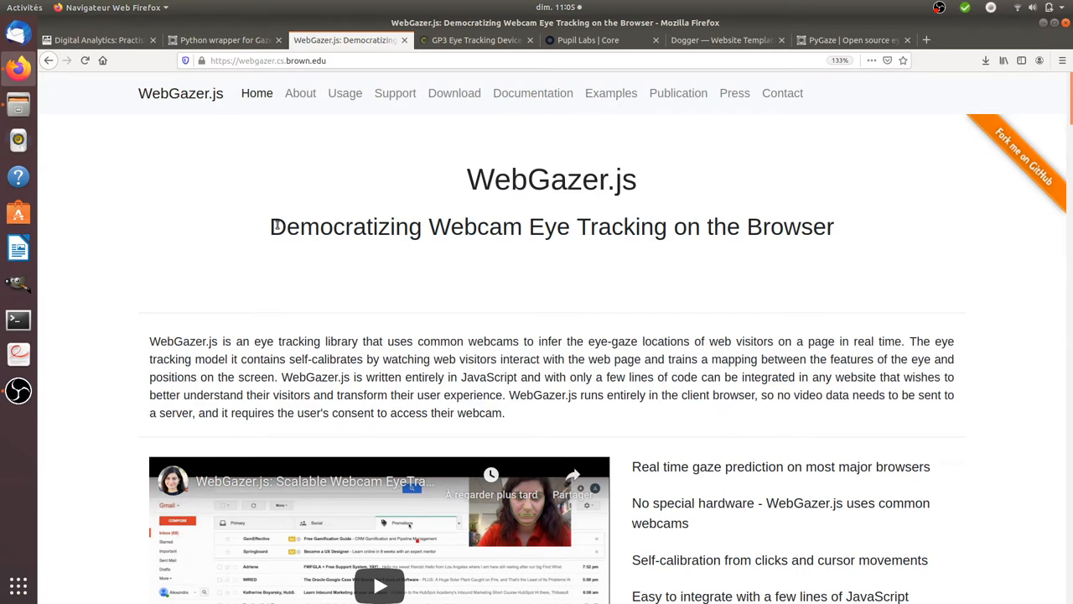
Highlight 'Democratizing' and 'Webcam' in the tagline, then the 'WebGazer.js' title
{"action": "double_click", "coordinate": [345, 227]}
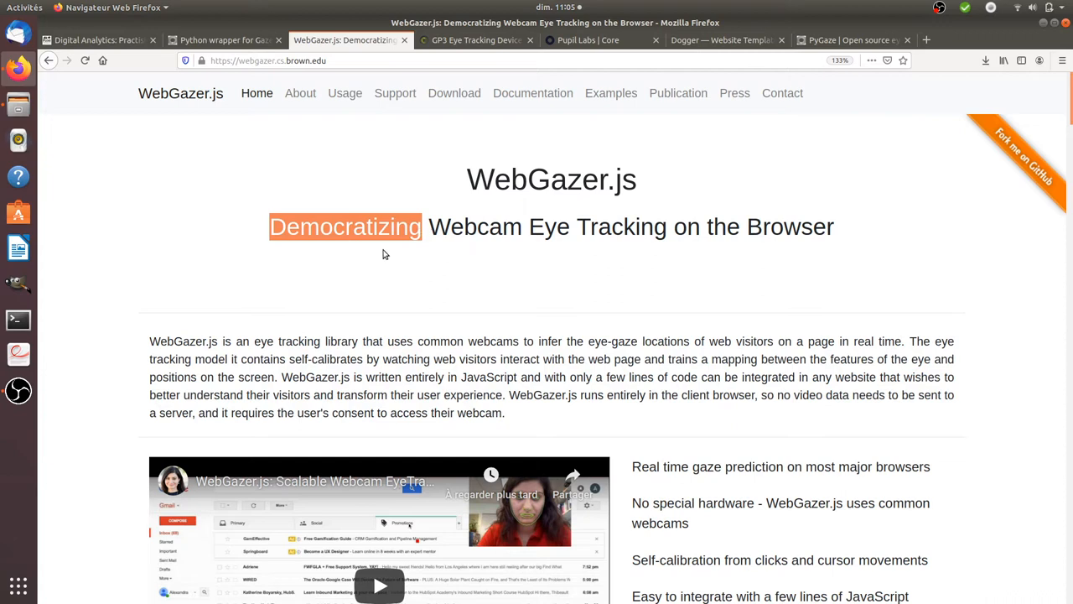
{"action": "mouse_move", "coordinate": [552, 248]}
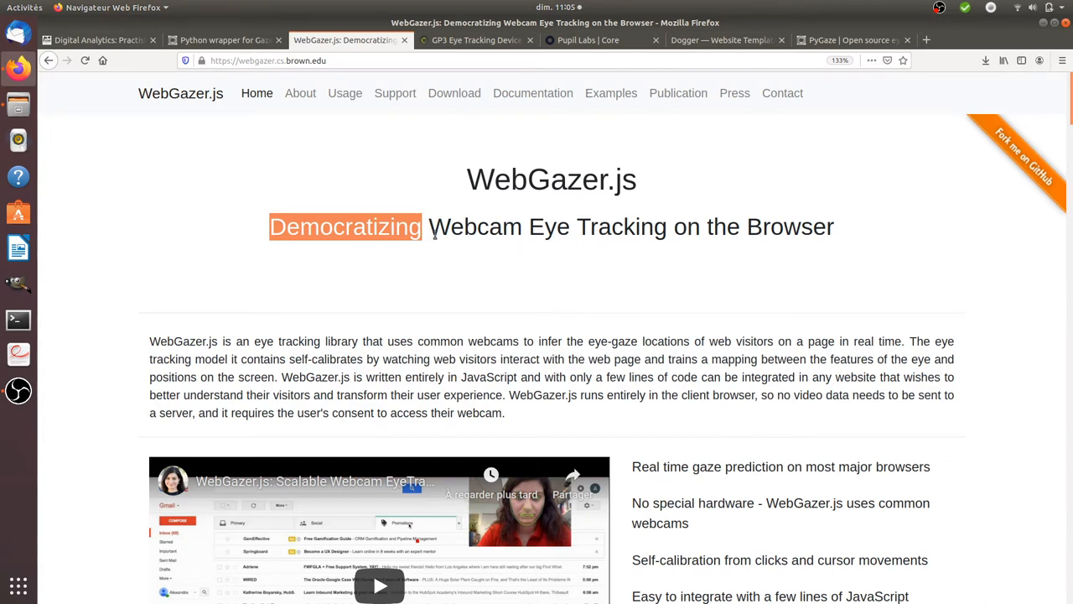
{"action": "double_click", "coordinate": [475, 227]}
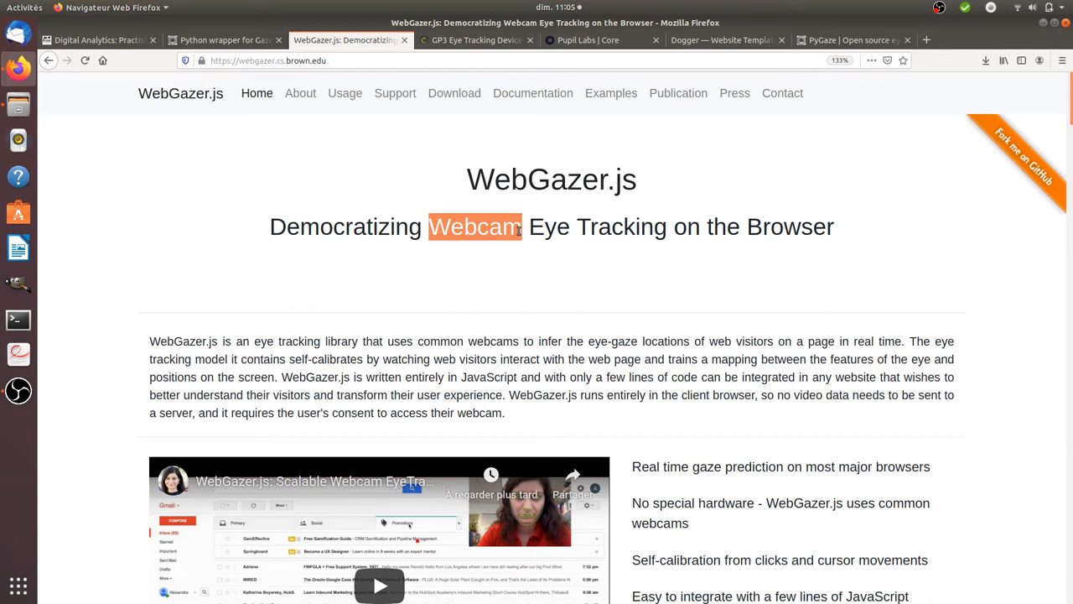
{"action": "mouse_move", "coordinate": [505, 208]}
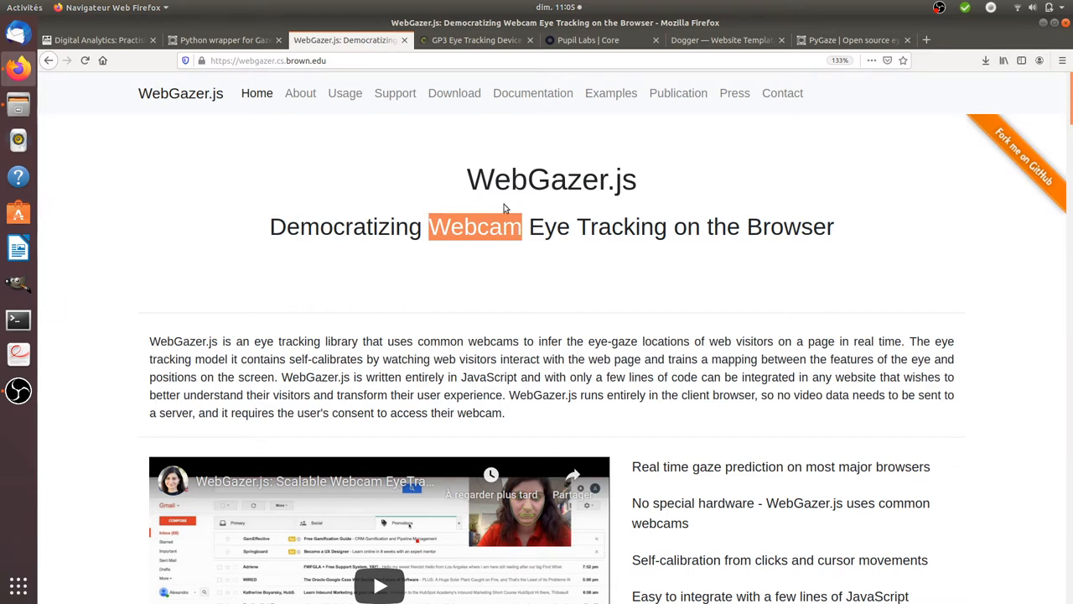
{"action": "double_click", "coordinate": [550, 178]}
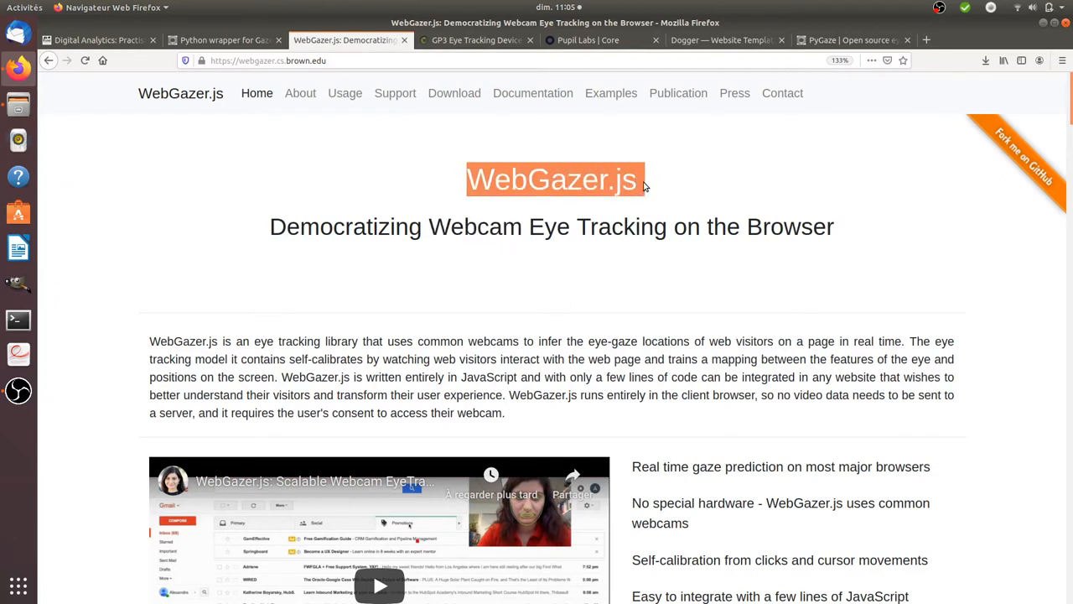
{"action": "mouse_move", "coordinate": [991, 148]}
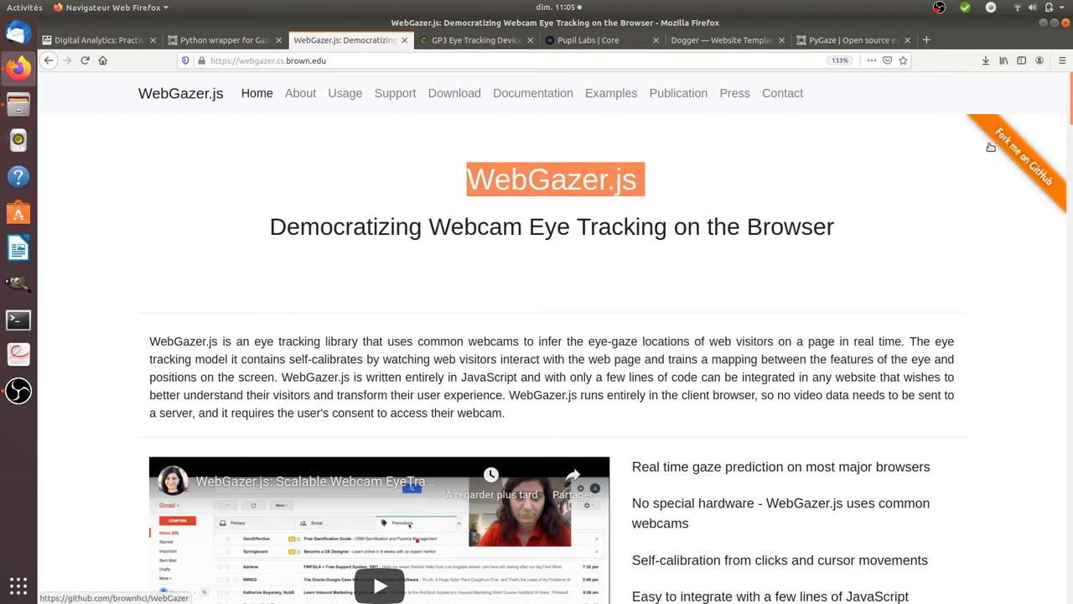
{"action": "mouse_move", "coordinate": [990, 161]}
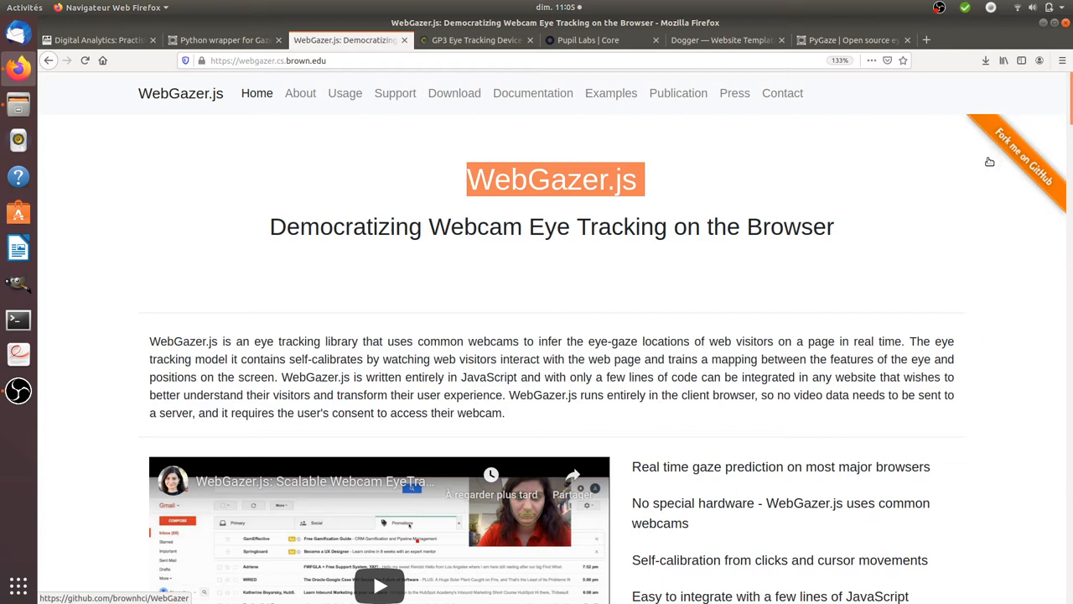
{"action": "mouse_move", "coordinate": [966, 175]}
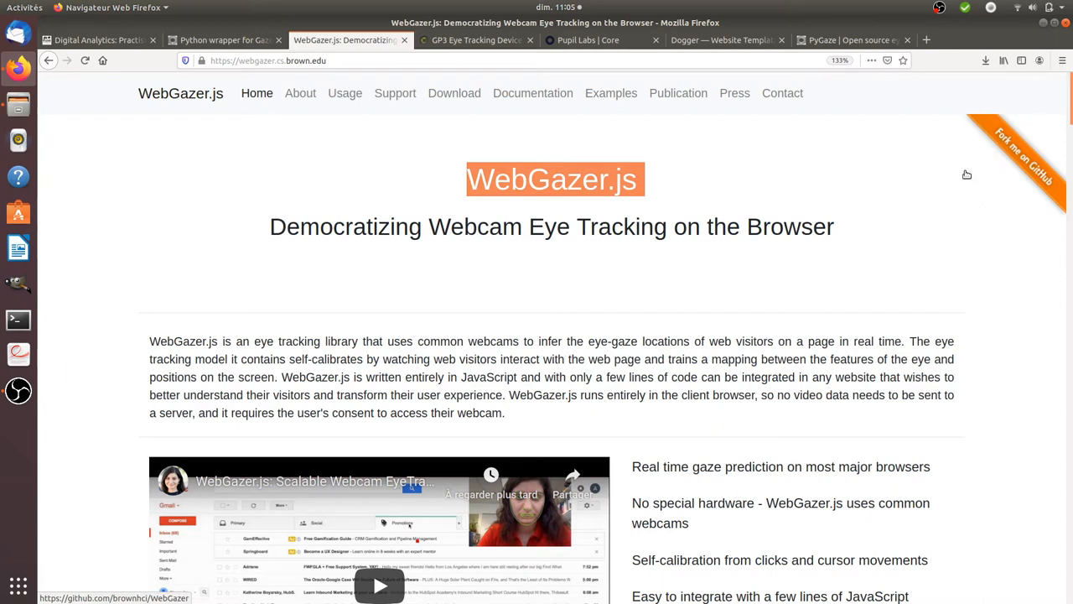
{"action": "mouse_move", "coordinate": [545, 178]}
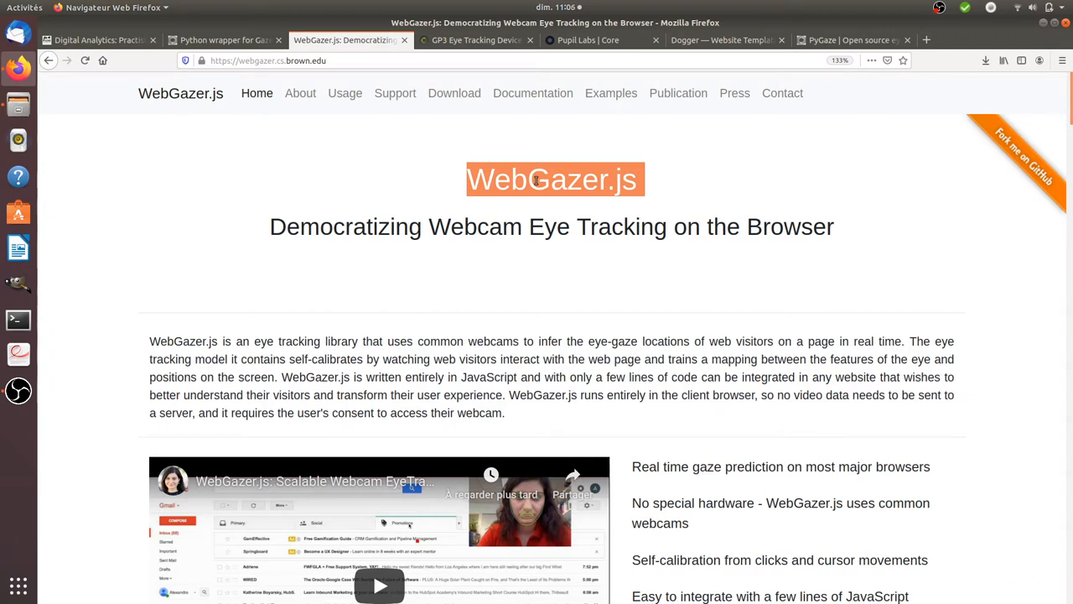
{"action": "mouse_move", "coordinate": [685, 218]}
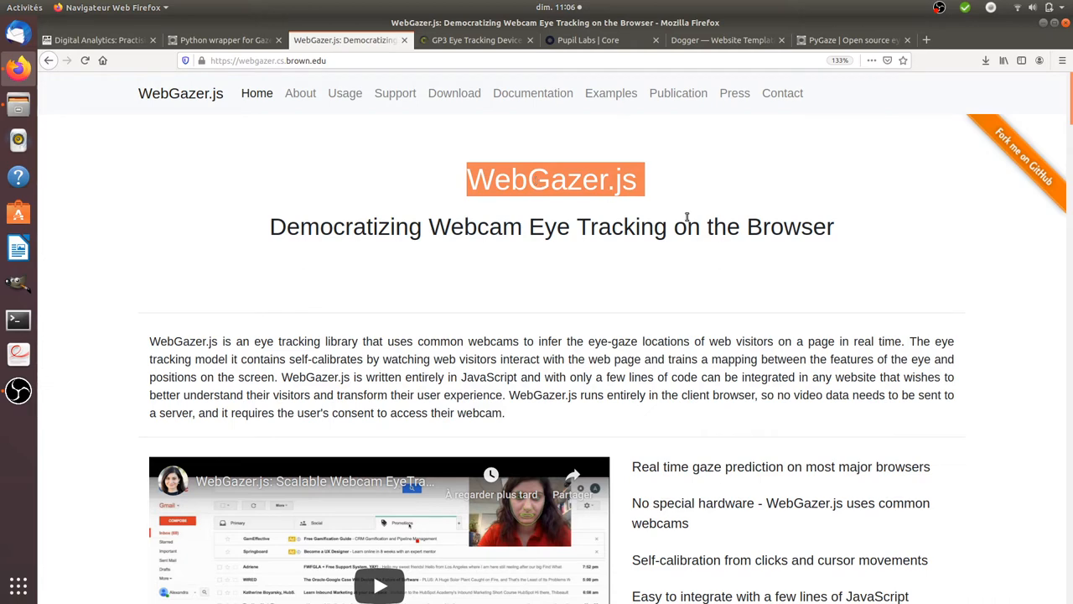
{"action": "mouse_move", "coordinate": [1021, 154]}
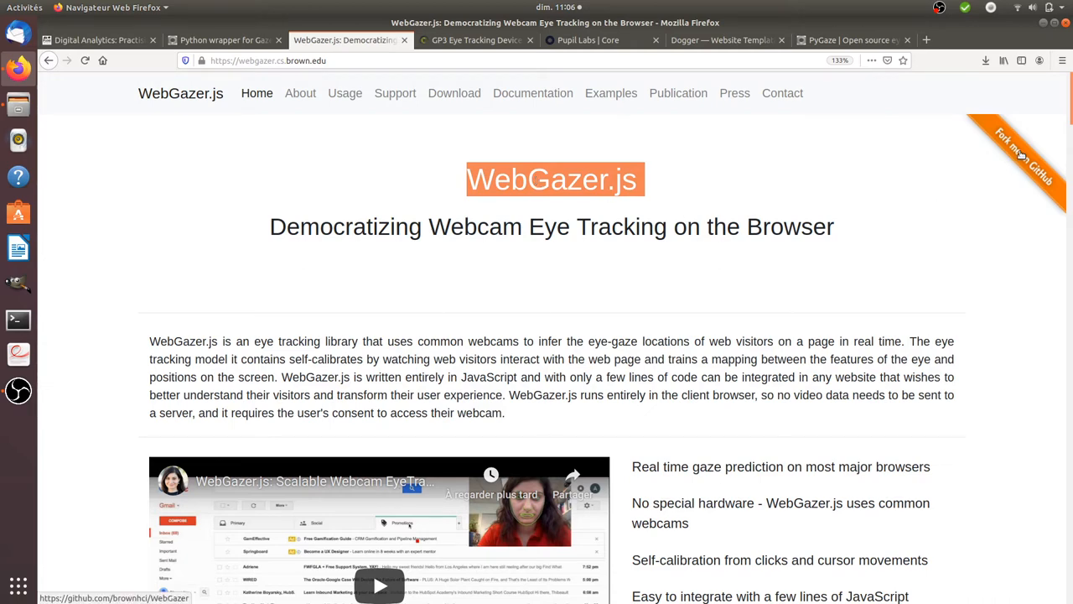
Go to the WebGazer GitHub project and scroll through the GNU General Public License file
{"action": "left_click", "coordinate": [1019, 151]}
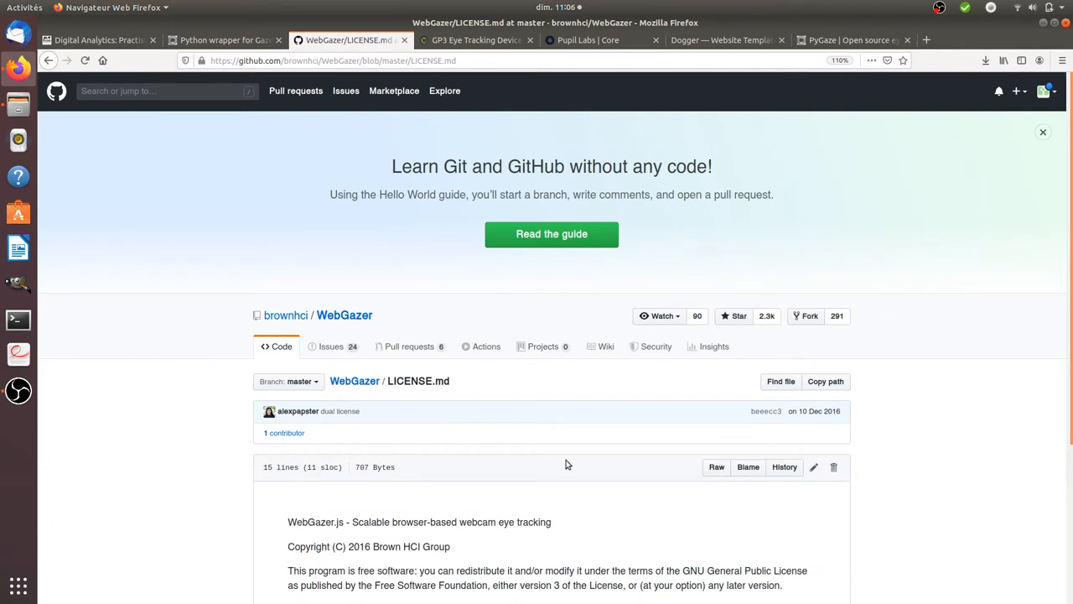
{"action": "scroll", "scroll_direction": "down", "scroll_amount": 3}
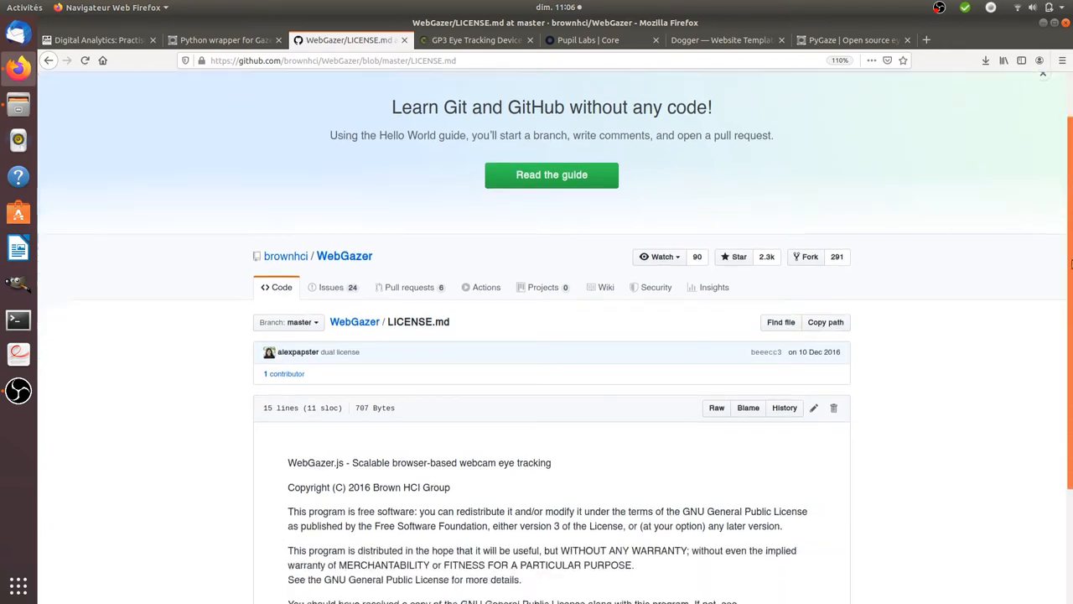
{"action": "scroll", "scroll_direction": "down", "scroll_amount": 3}
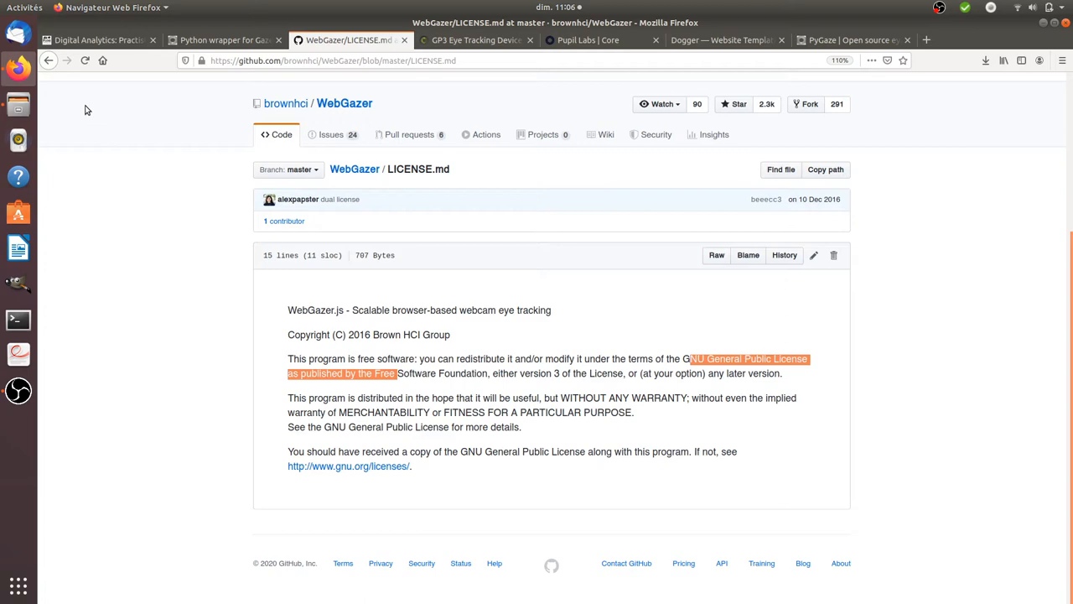
{"action": "mouse_move", "coordinate": [40, 76]}
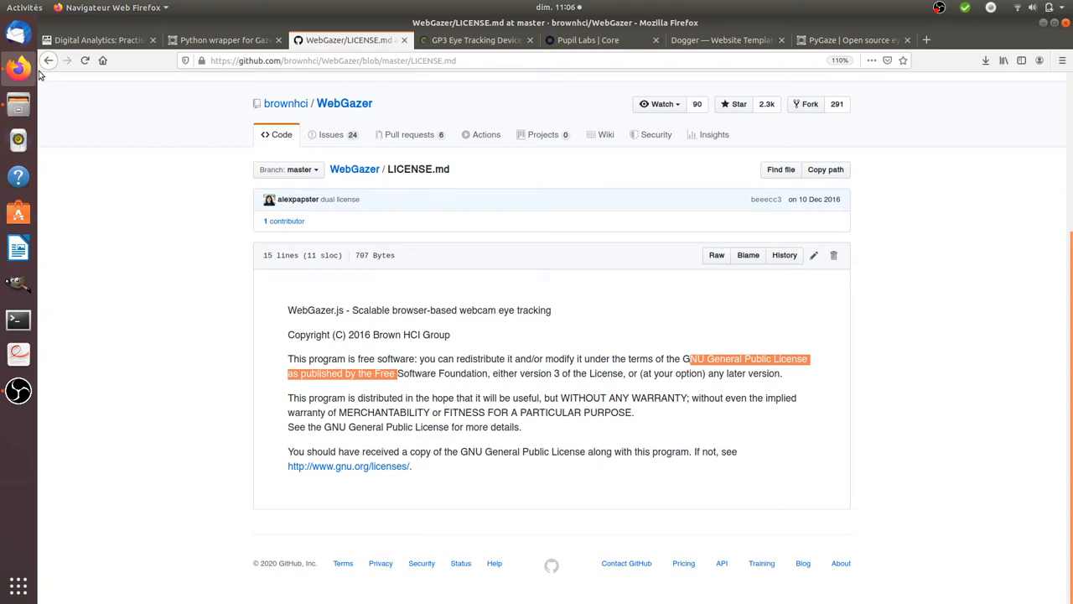
Return to the WebGazer repository README and bring its 'Build the repository' instructions into view
{"action": "left_click", "coordinate": [344, 104]}
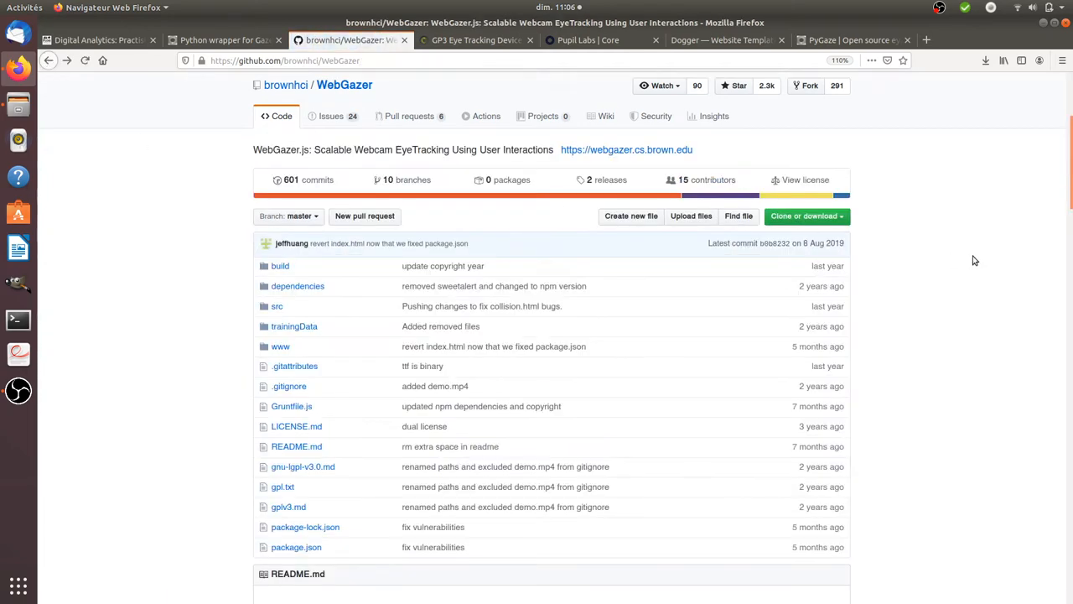
{"action": "scroll", "scroll_direction": "down", "scroll_amount": 3}
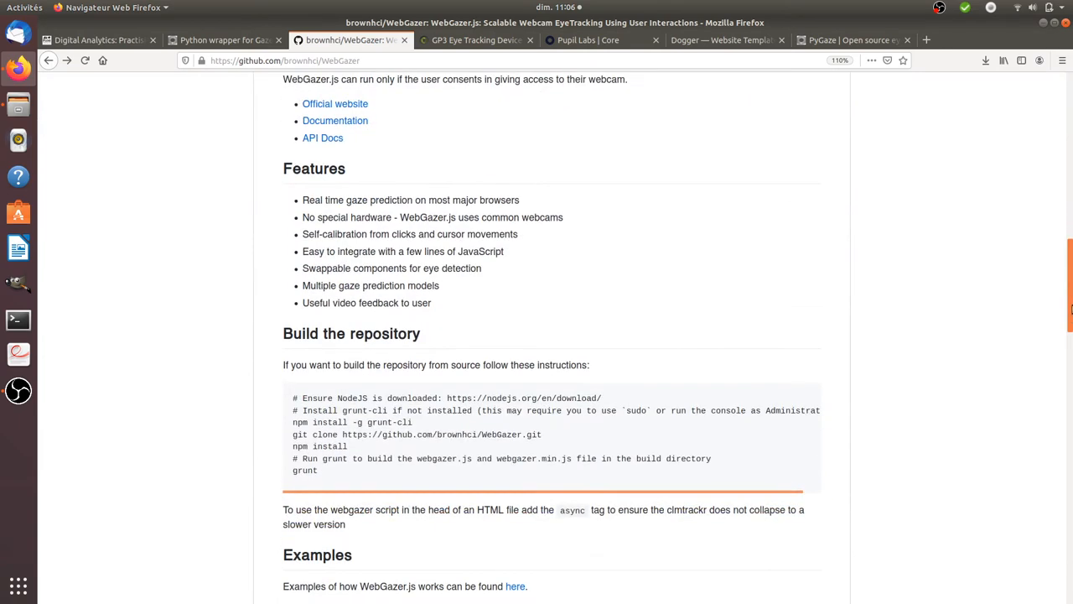
{"action": "scroll", "scroll_direction": "down", "scroll_amount": 3}
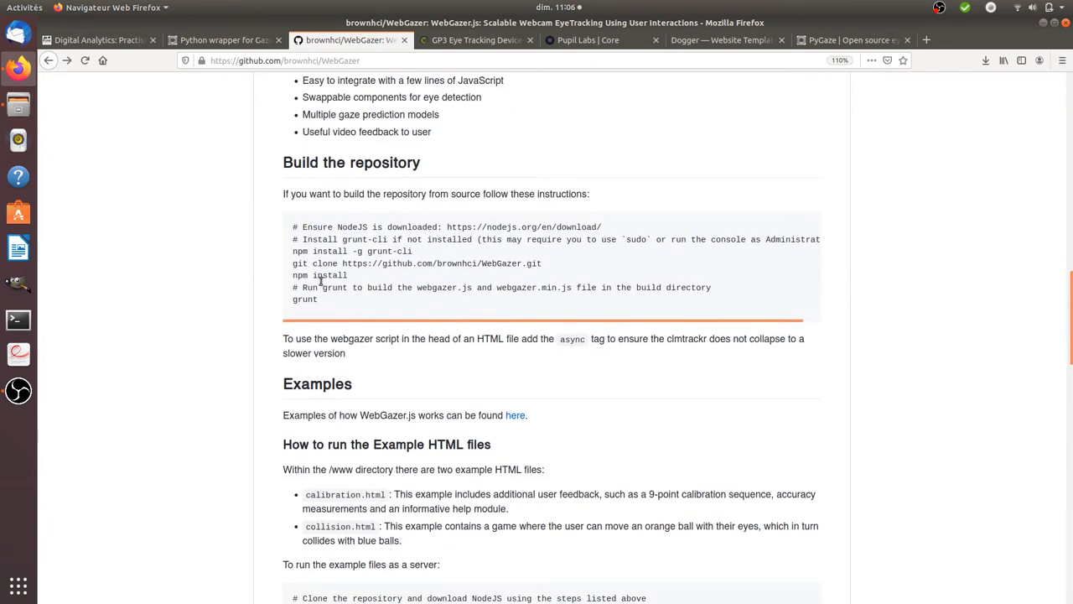
{"action": "mouse_move", "coordinate": [322, 300]}
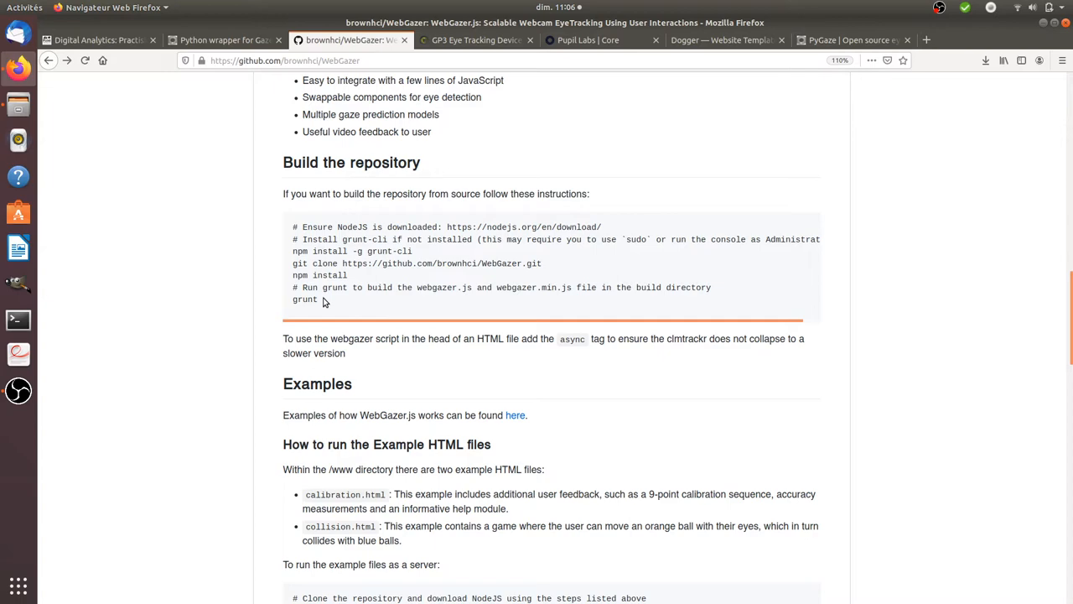
{"action": "mouse_move", "coordinate": [168, 151]}
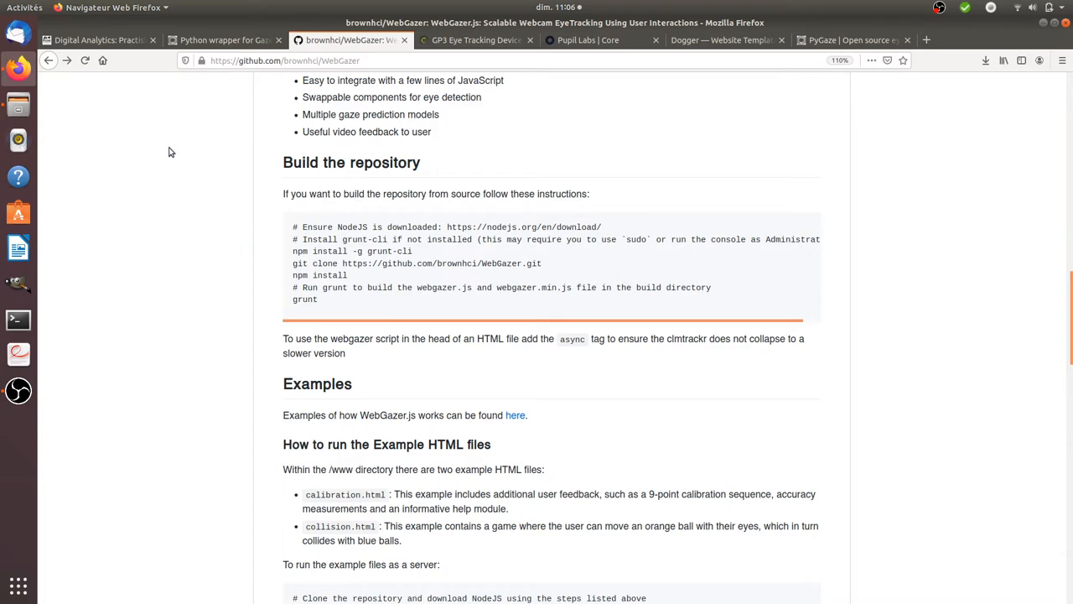
In the Practising eye tracking lesson, highlight the 'Install NodeJS' and 'run npm install' steps
{"action": "left_click", "coordinate": [94, 40]}
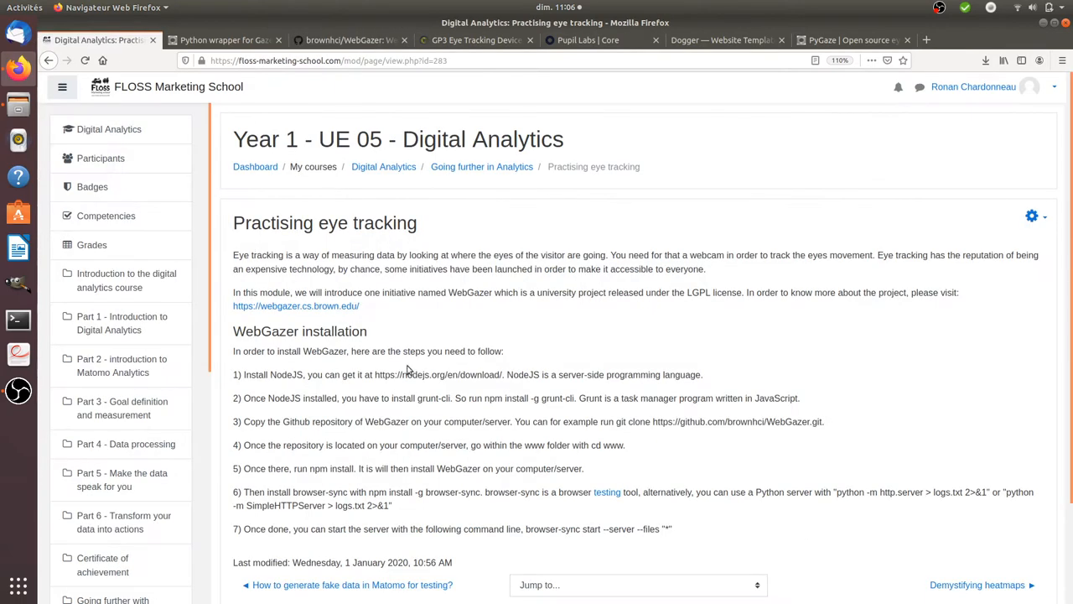
{"action": "scroll", "scroll_direction": "down", "scroll_amount": 3}
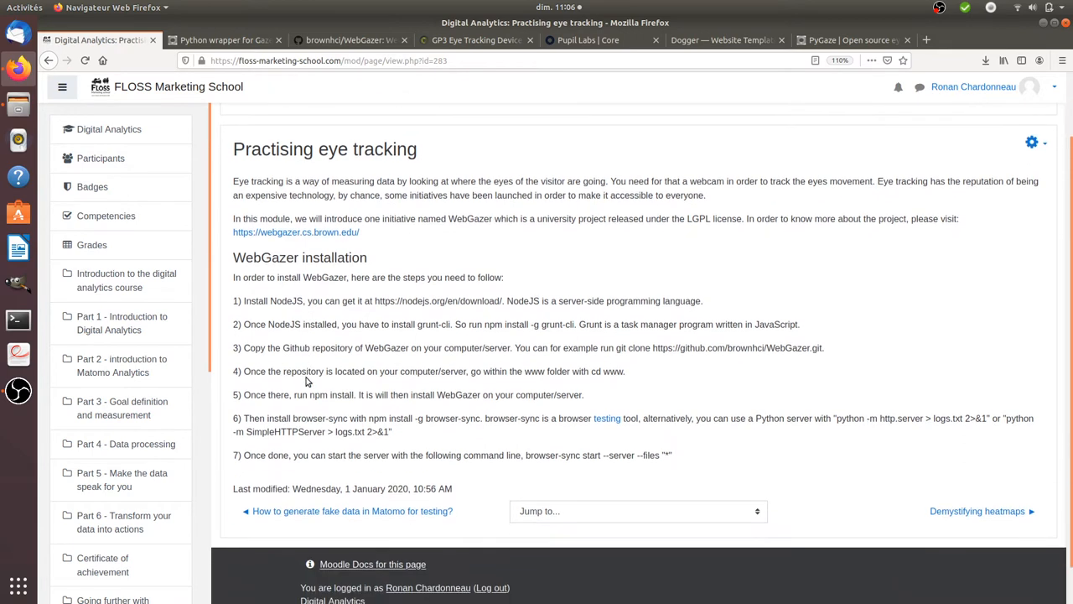
{"action": "scroll", "scroll_direction": "down", "scroll_amount": 3}
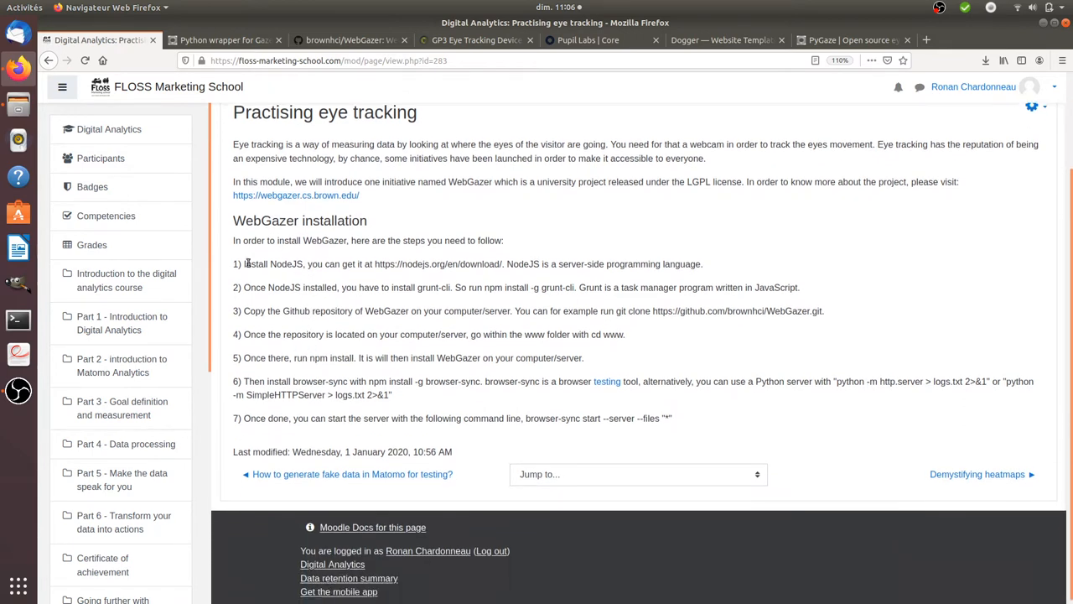
{"action": "double_click", "coordinate": [272, 263]}
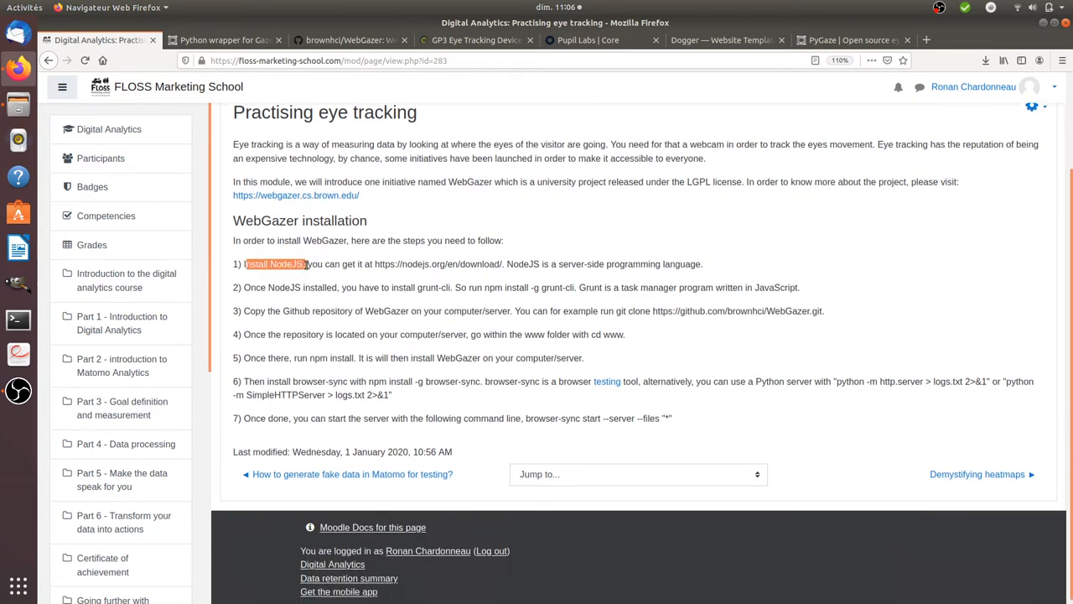
{"action": "mouse_move", "coordinate": [265, 292]}
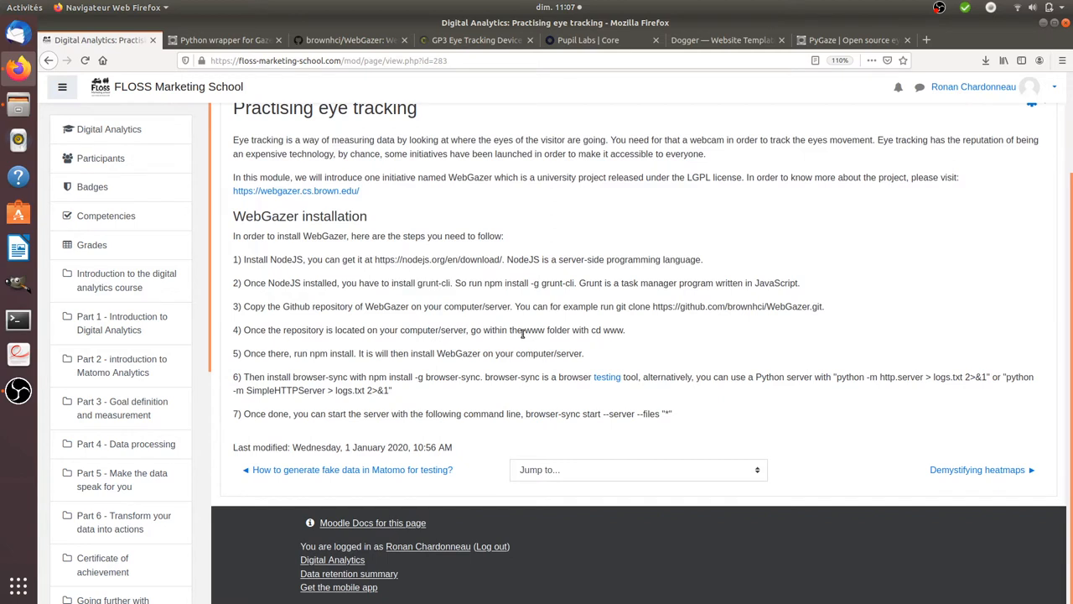
{"action": "double_click", "coordinate": [534, 329]}
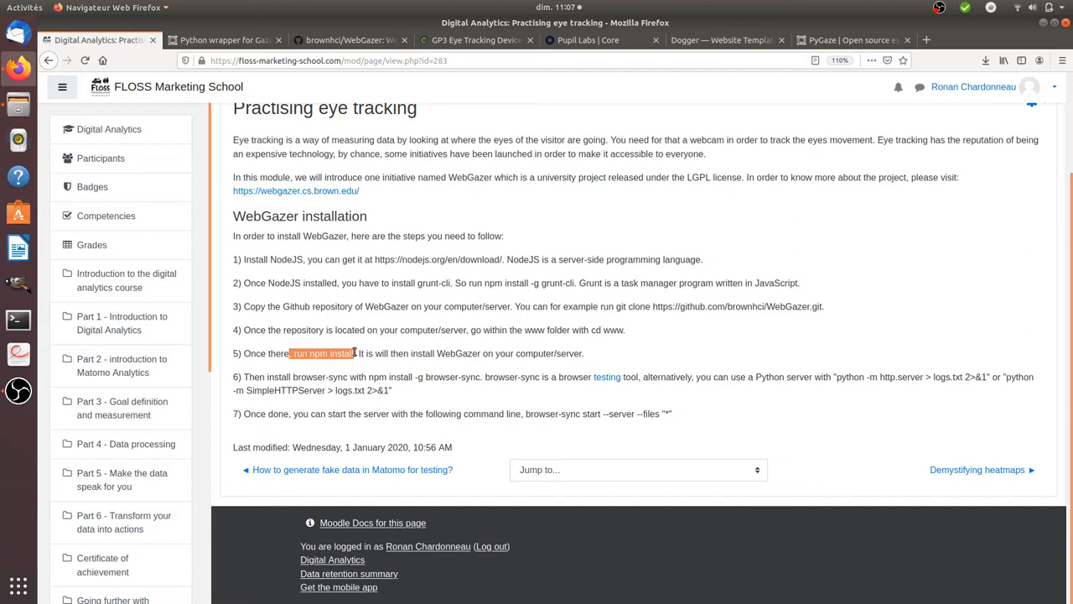
{"action": "mouse_move", "coordinate": [344, 277]}
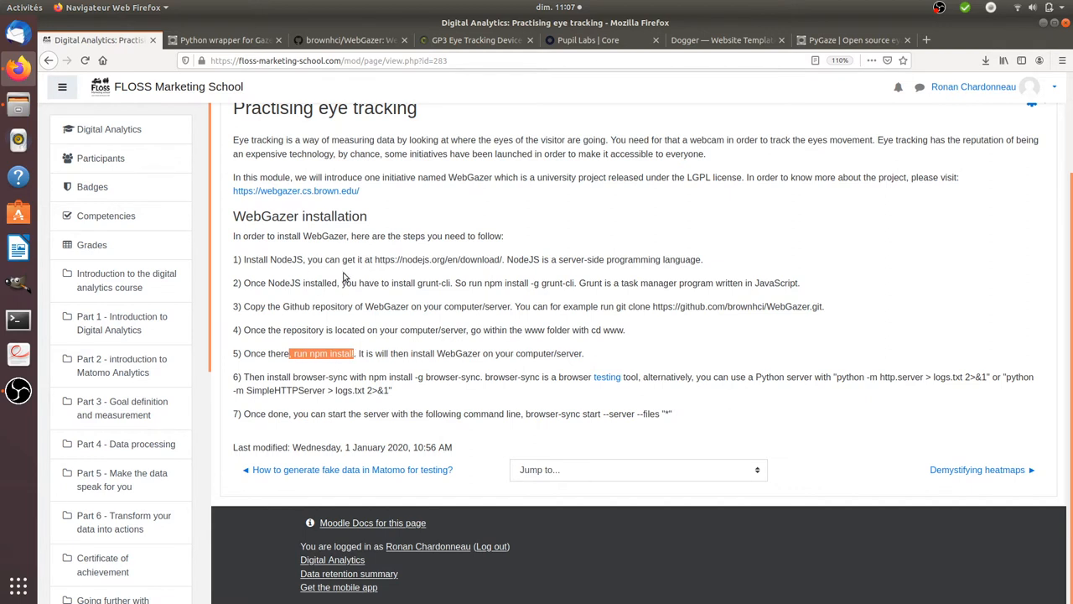
{"action": "mouse_move", "coordinate": [241, 387]}
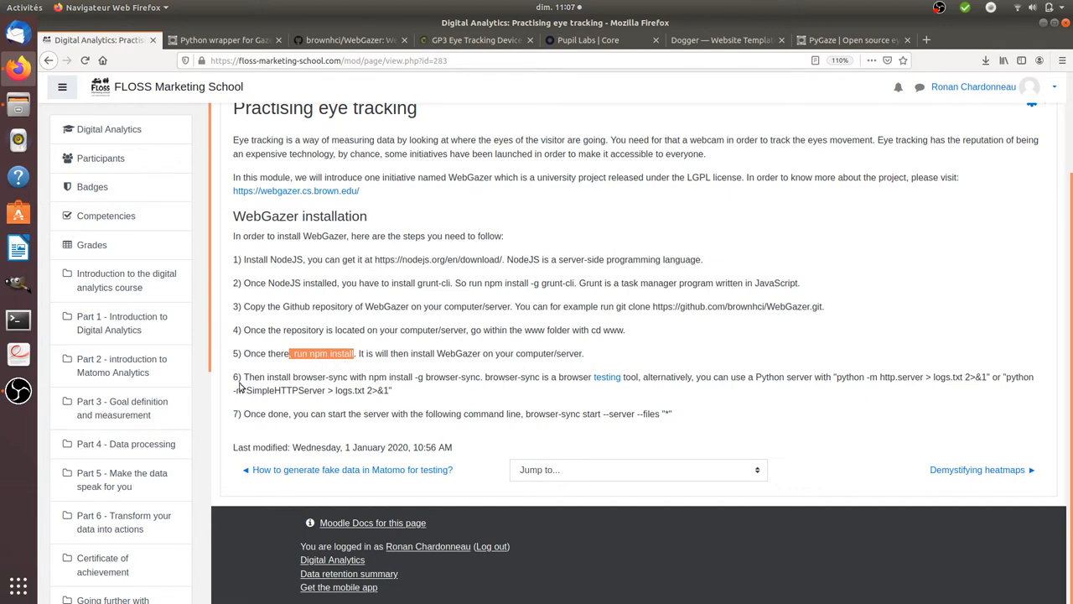
{"action": "mouse_move", "coordinate": [293, 385]}
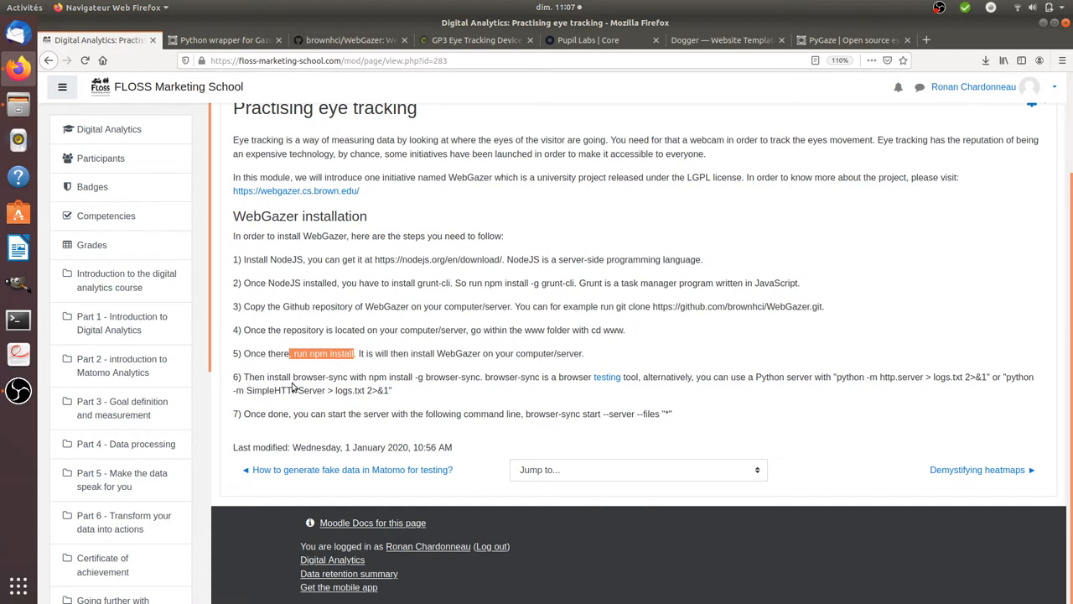
{"action": "mouse_move", "coordinate": [292, 384]}
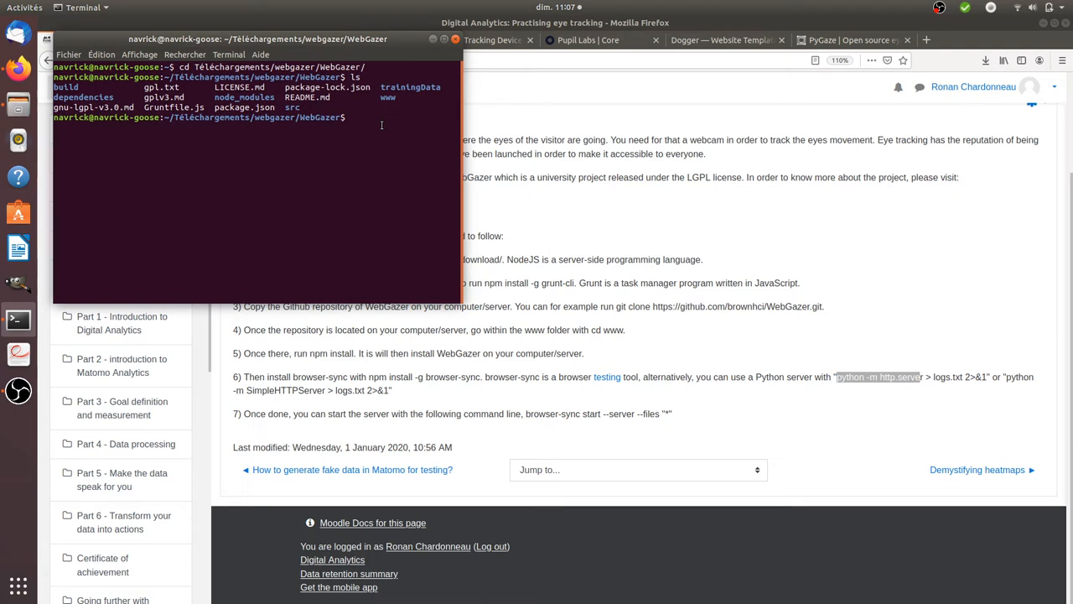
Change directory into the WebGazer repository's www folder with cd www/
{"action": "type", "text": "cd"}
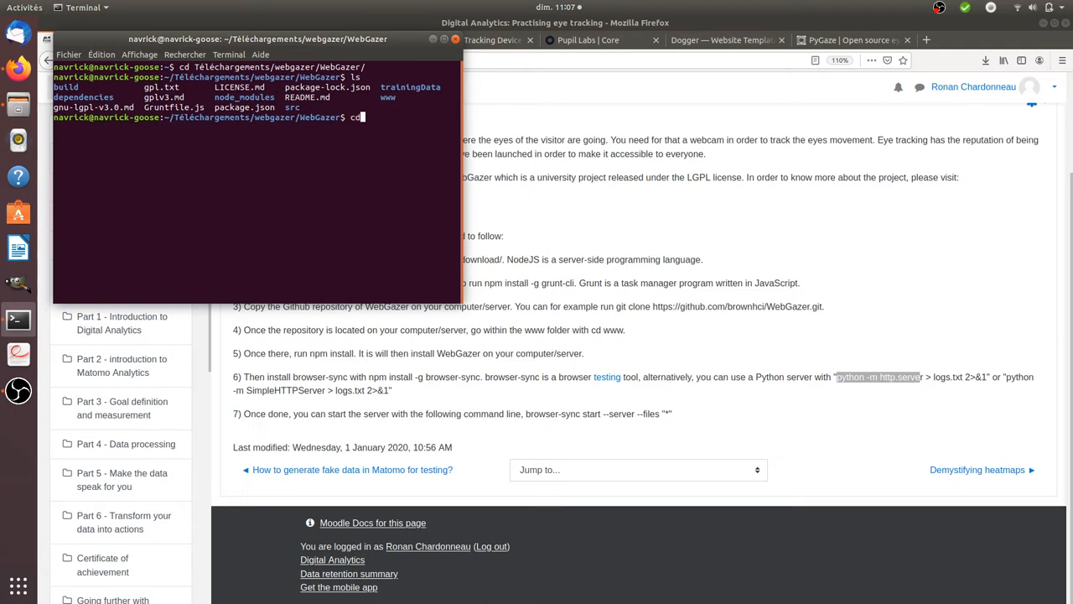
{"action": "type", "text": "www/"}
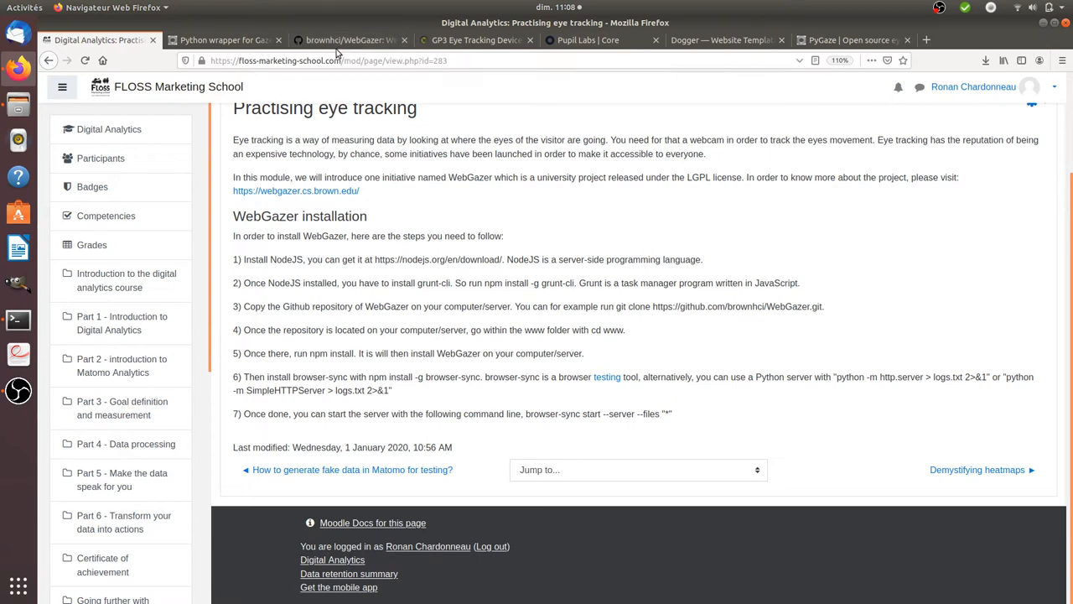
{"action": "left_click", "coordinate": [346, 40]}
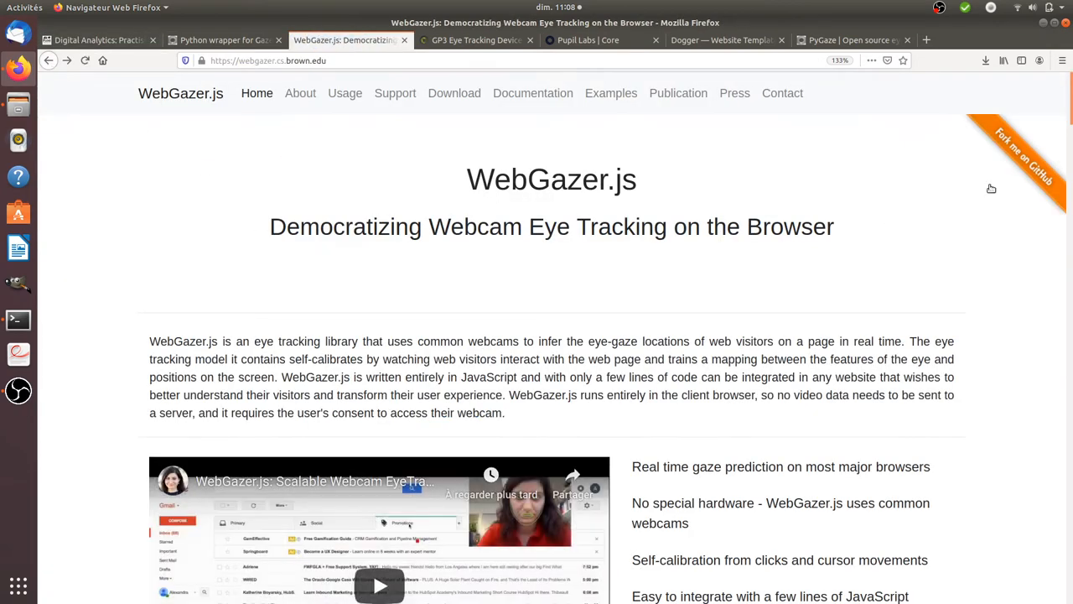
{"action": "scroll", "scroll_direction": "down", "scroll_amount": 3}
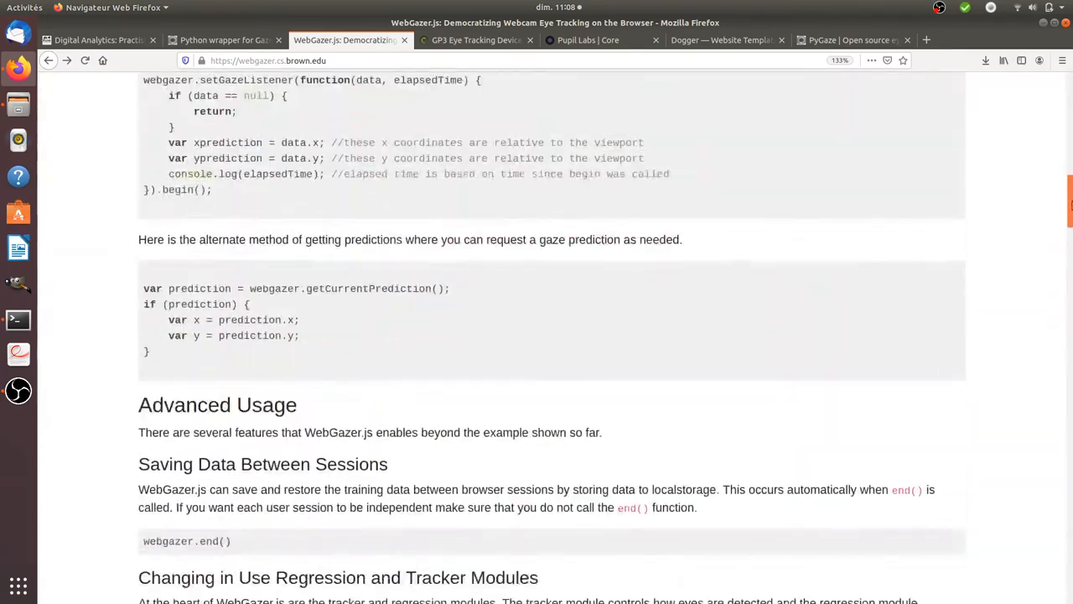
{"action": "scroll", "scroll_direction": "down", "scroll_amount": 3}
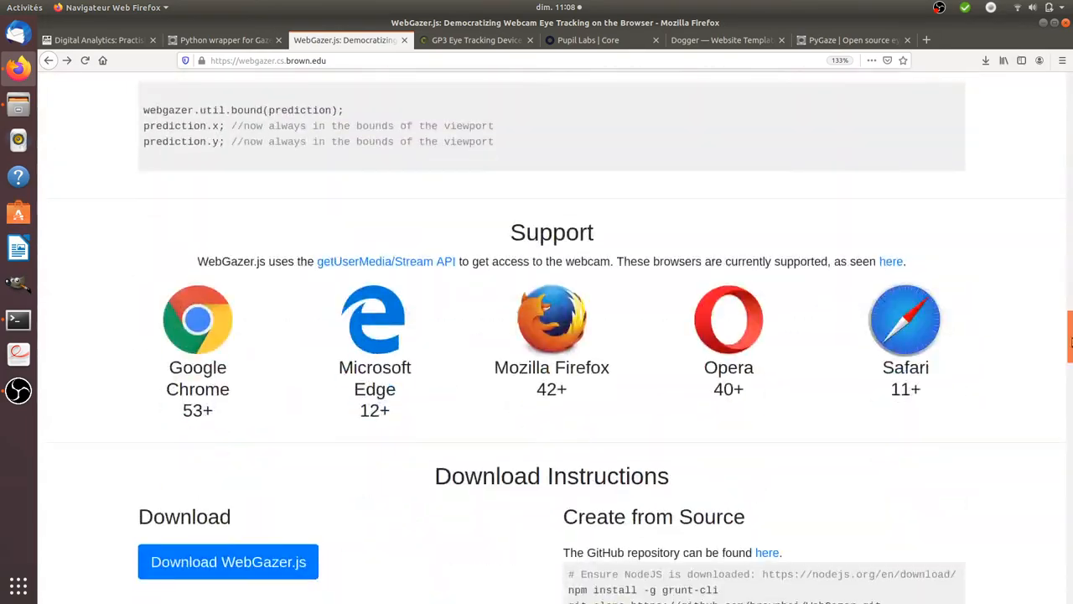
{"action": "scroll", "scroll_direction": "up", "scroll_amount": 3}
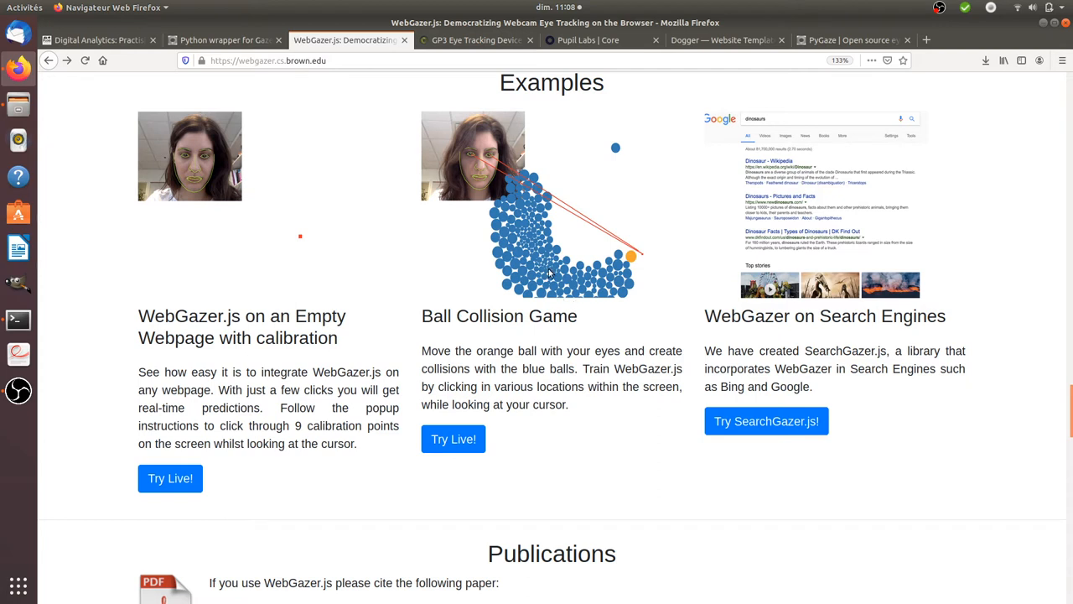
{"action": "mouse_move", "coordinate": [124, 221]}
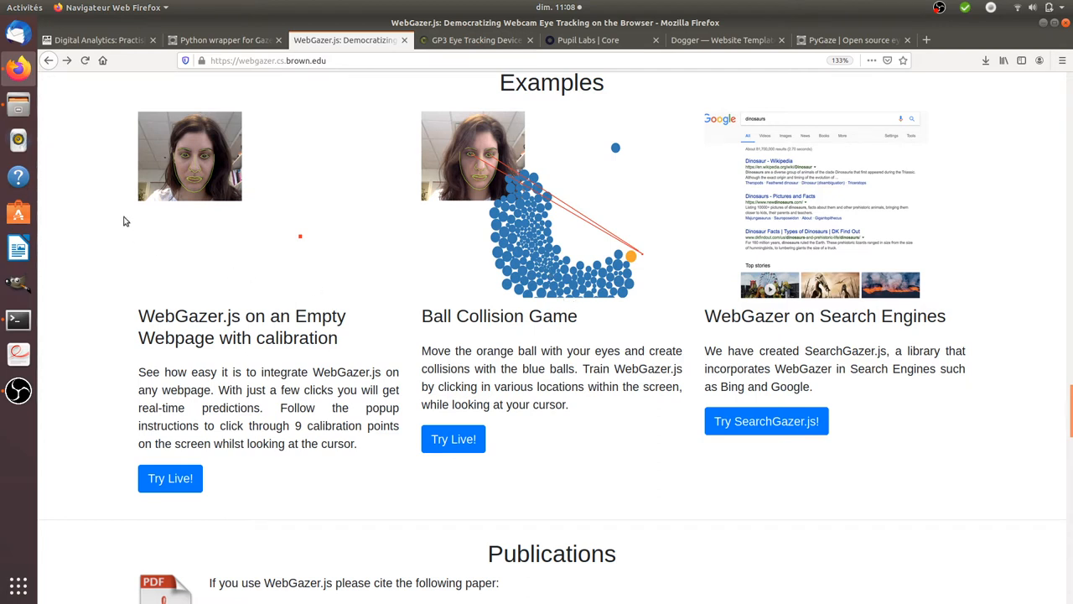
{"action": "left_click", "coordinate": [16, 318]}
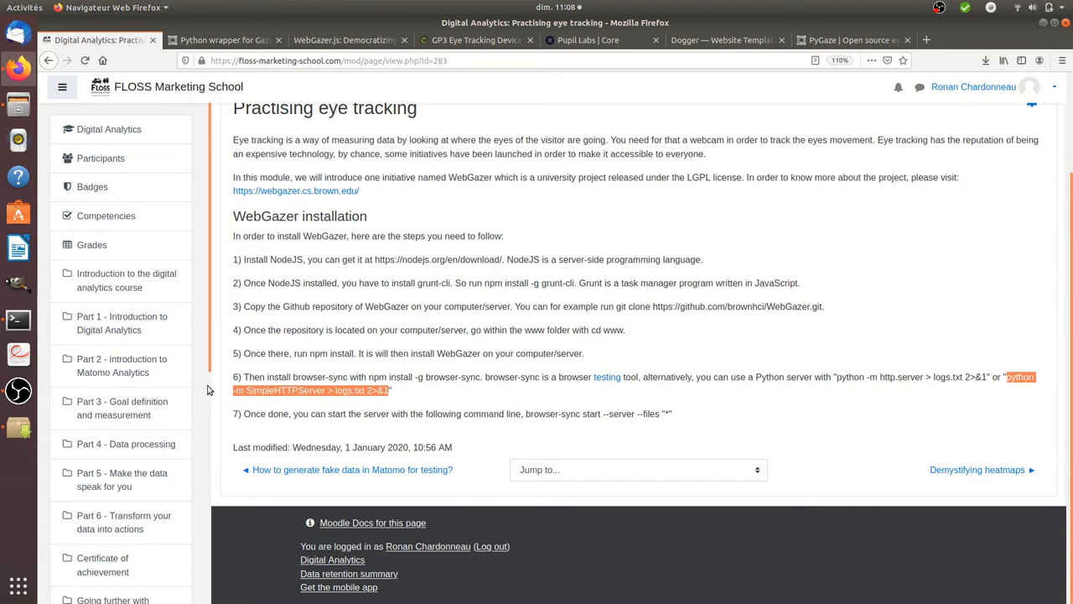
Run sudo python -m SimpleHTTPServer > logs.txt 2>&1 in the www folder, getting permission denied
{"action": "left_click", "coordinate": [17, 318]}
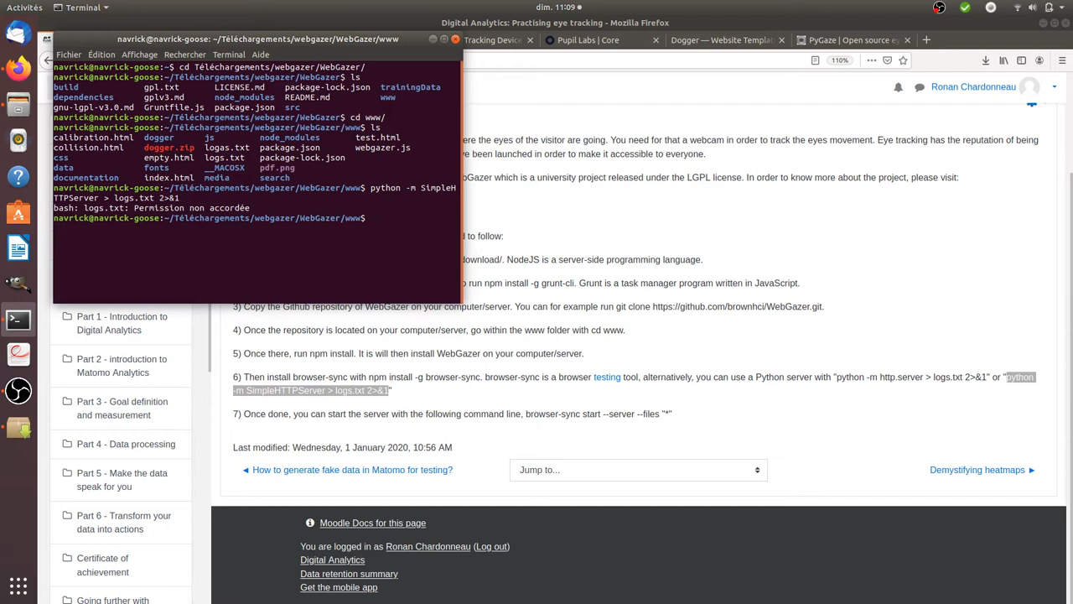
{"action": "type", "text": "sudo python -m SimpleHTTPServer > logs.txt 2>&1"}
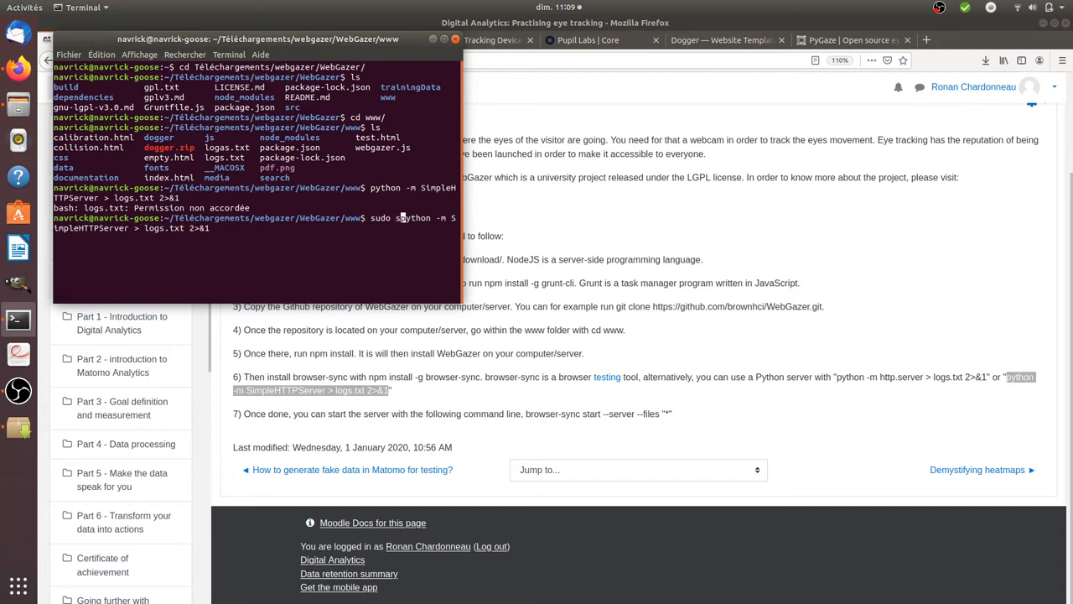
{"action": "type", "text": "u "}
{"action": "key", "text": "Return"}
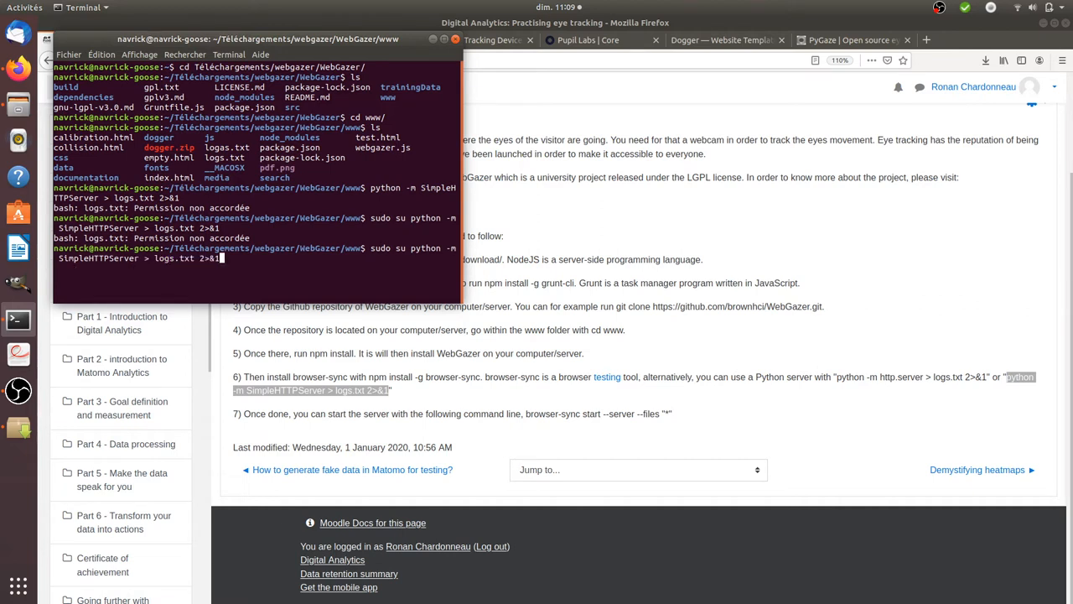
Become root with sudo su and rerun python -m SimpleHTTPServer > logs.txt 2>&1
{"action": "type", "text": "sudo su py"}
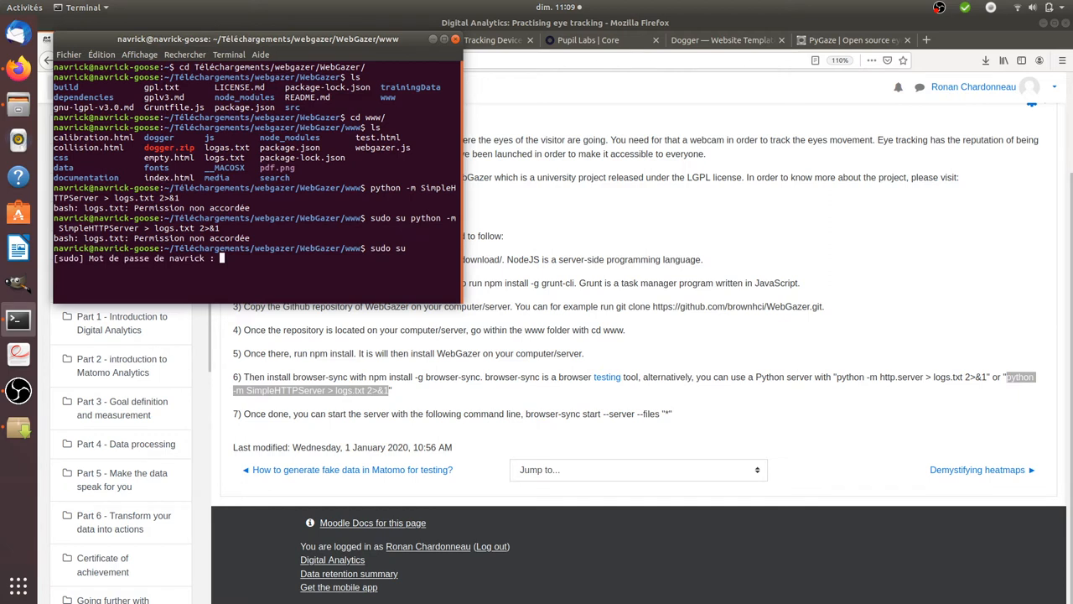
{"action": "type", "text": "python -m SimpleHTTPServer > logs.txt 2>&1"}
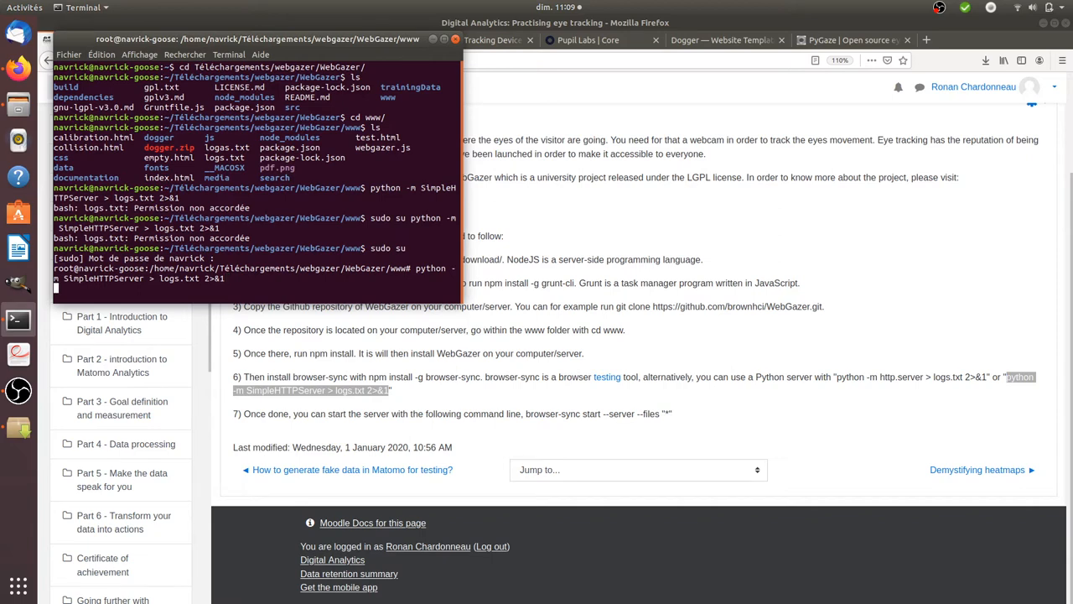
{"action": "mouse_move", "coordinate": [633, 291]}
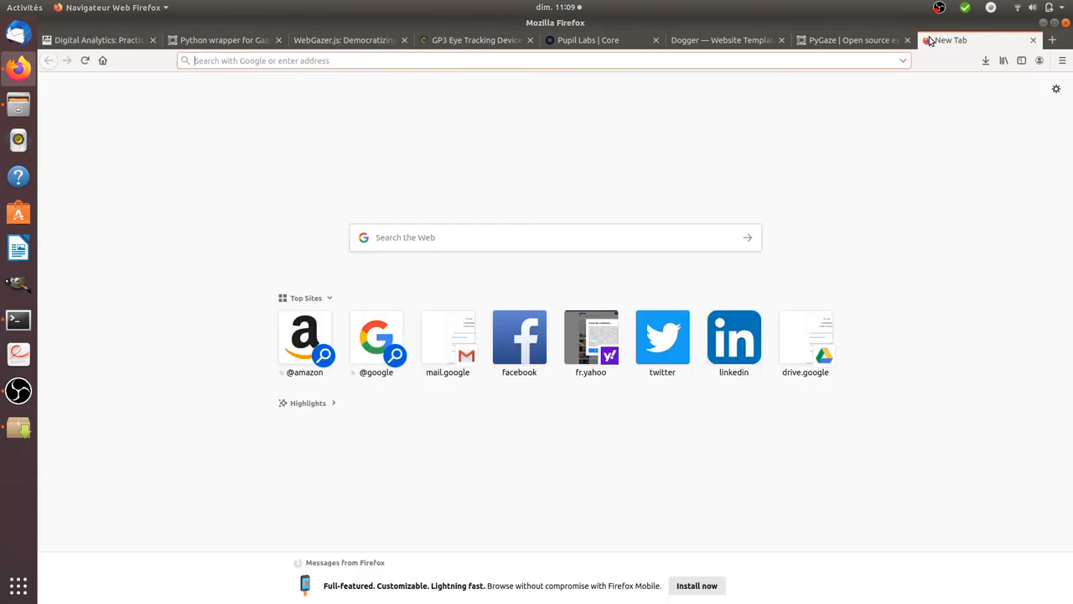
Load localhost:8000/empty.html and allow the demo page to use the webcam
{"action": "type", "text": "localhost:8000"}
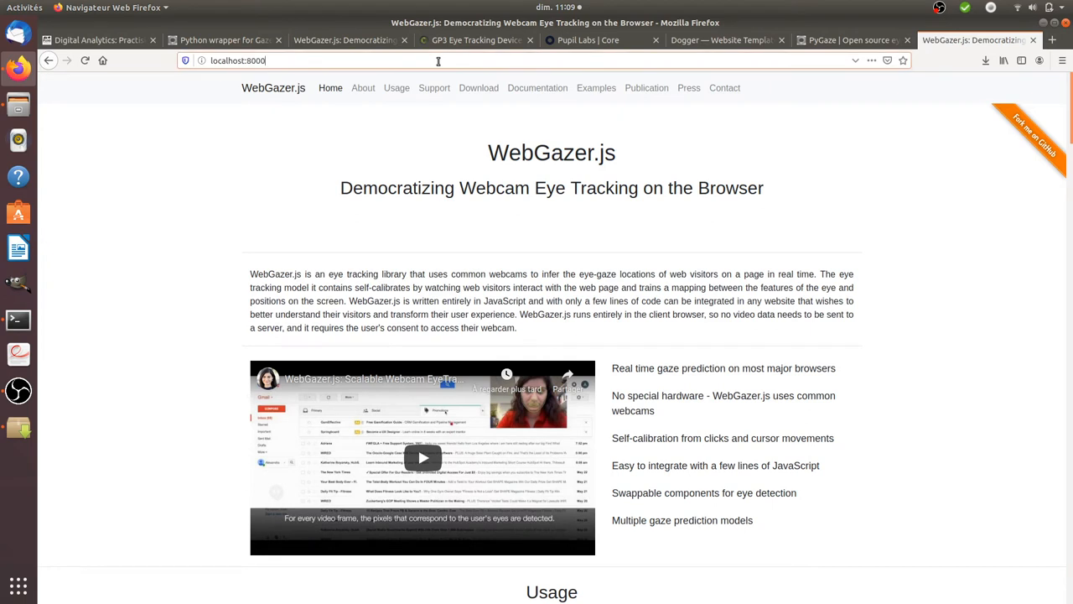
{"action": "type", "text": "/empty.html"}
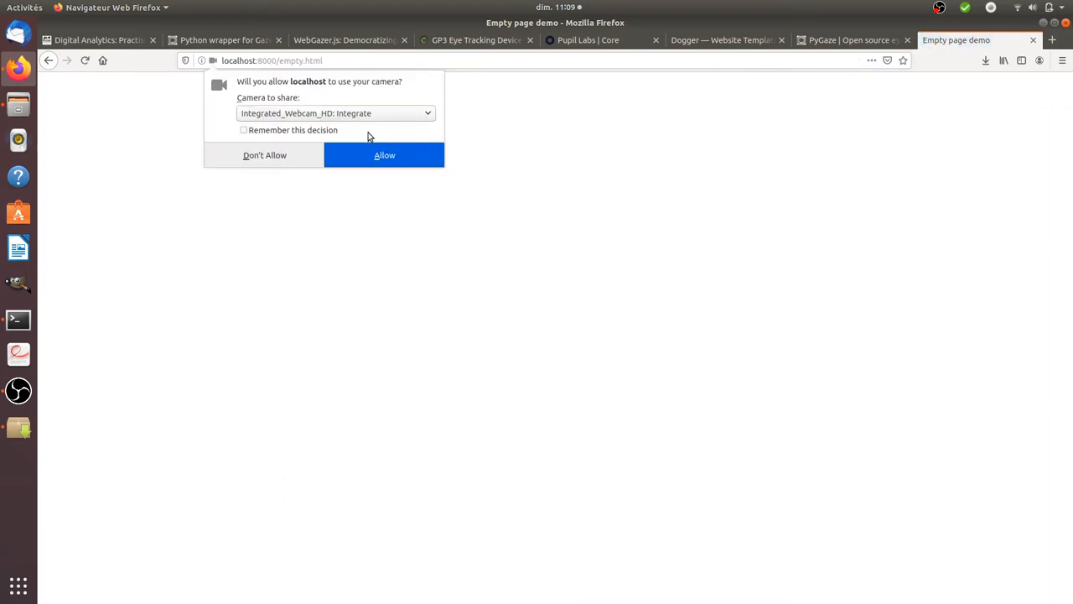
{"action": "mouse_move", "coordinate": [382, 154]}
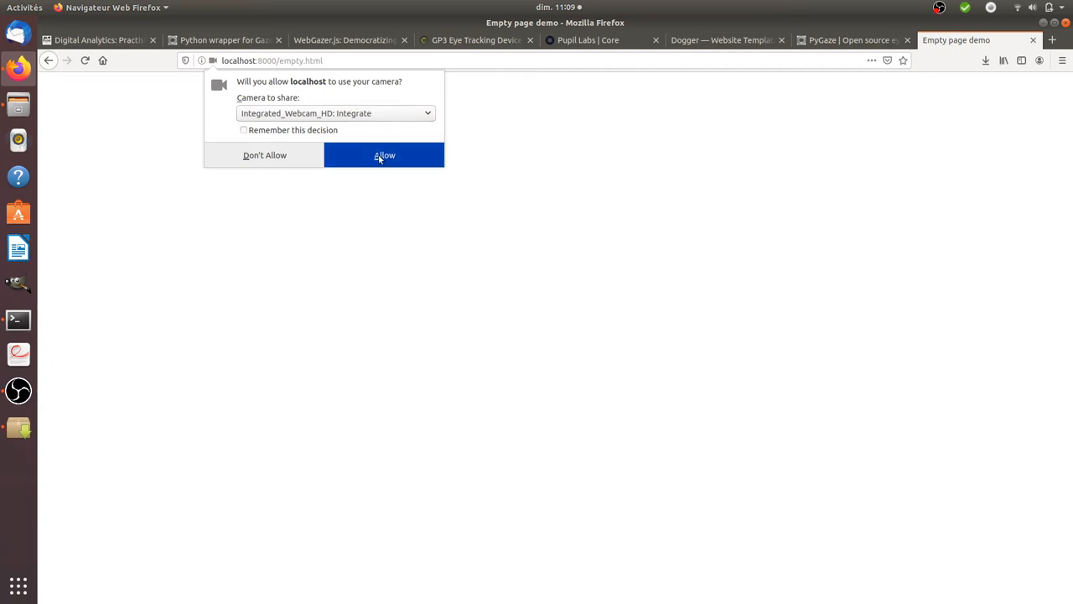
{"action": "left_click", "coordinate": [384, 154]}
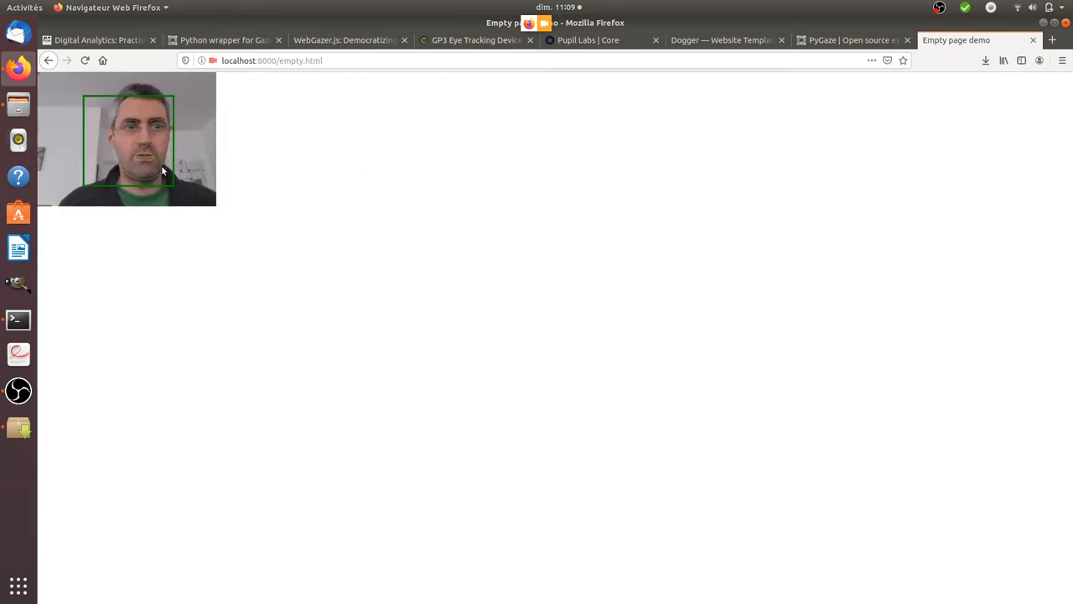
{"action": "mouse_move", "coordinate": [466, 155]}
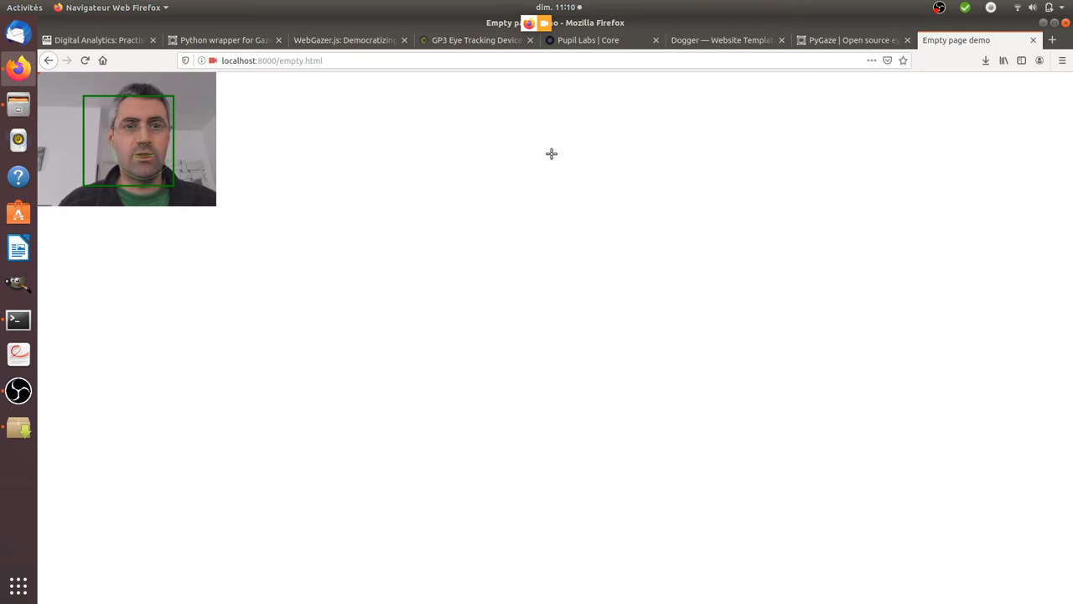
{"action": "mouse_move", "coordinate": [536, 147]}
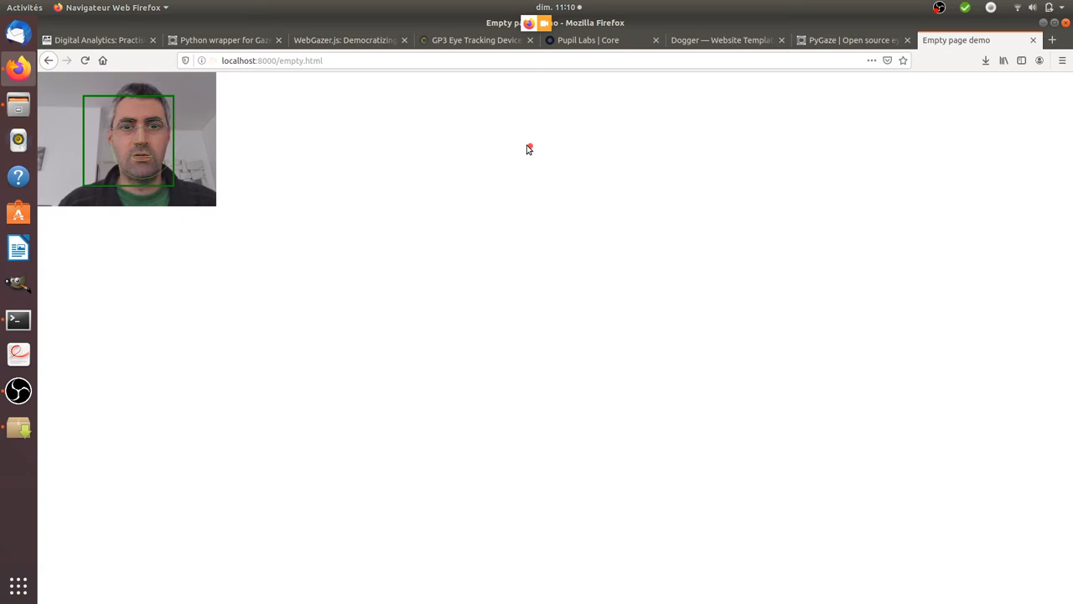
{"action": "mouse_move", "coordinate": [962, 134]}
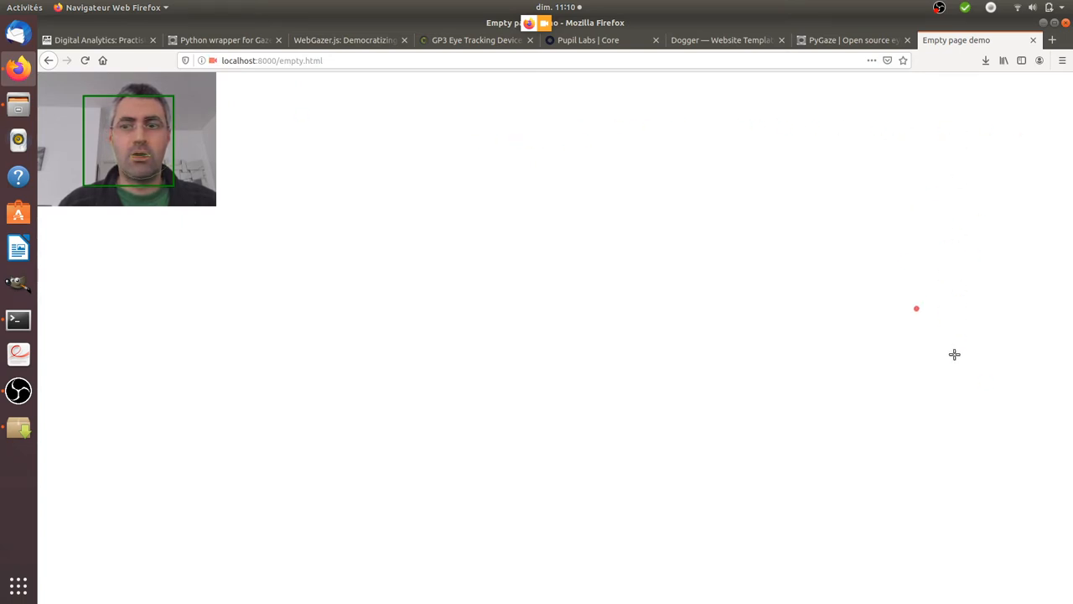
{"action": "mouse_move", "coordinate": [949, 544]}
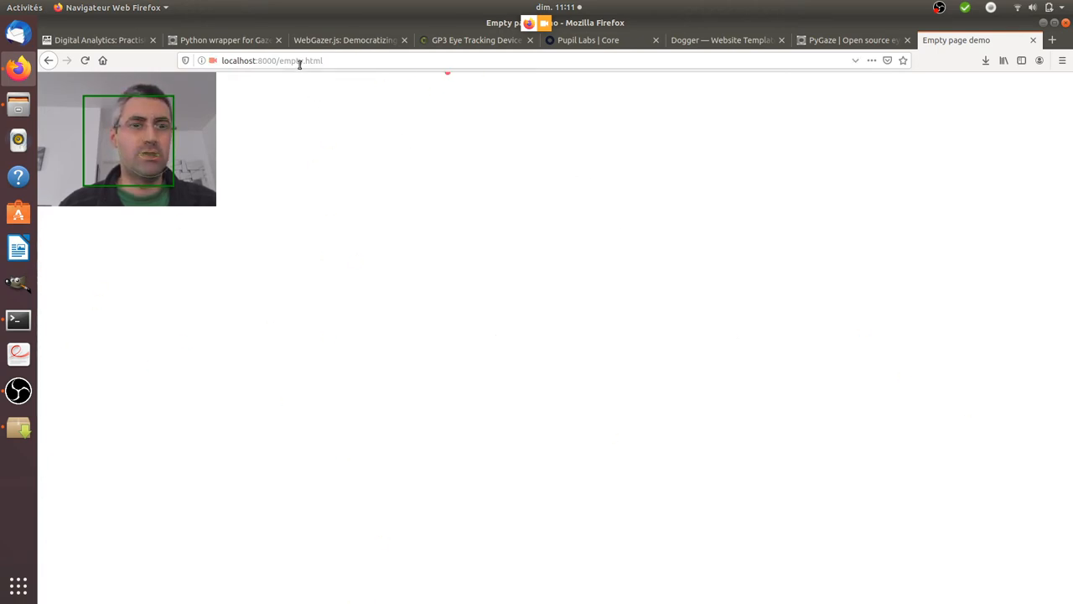
Load localhost:8000/dogger/ and allow the Dogger site to use the webcam
{"action": "type", "text": "localhost:8000/dogg"}
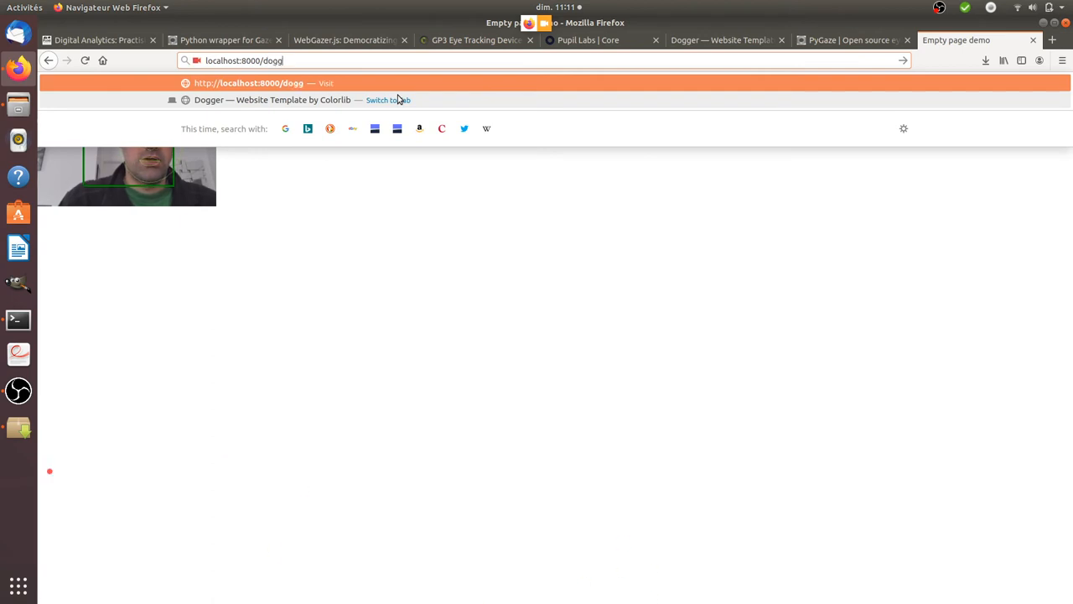
{"action": "key", "text": "Return"}
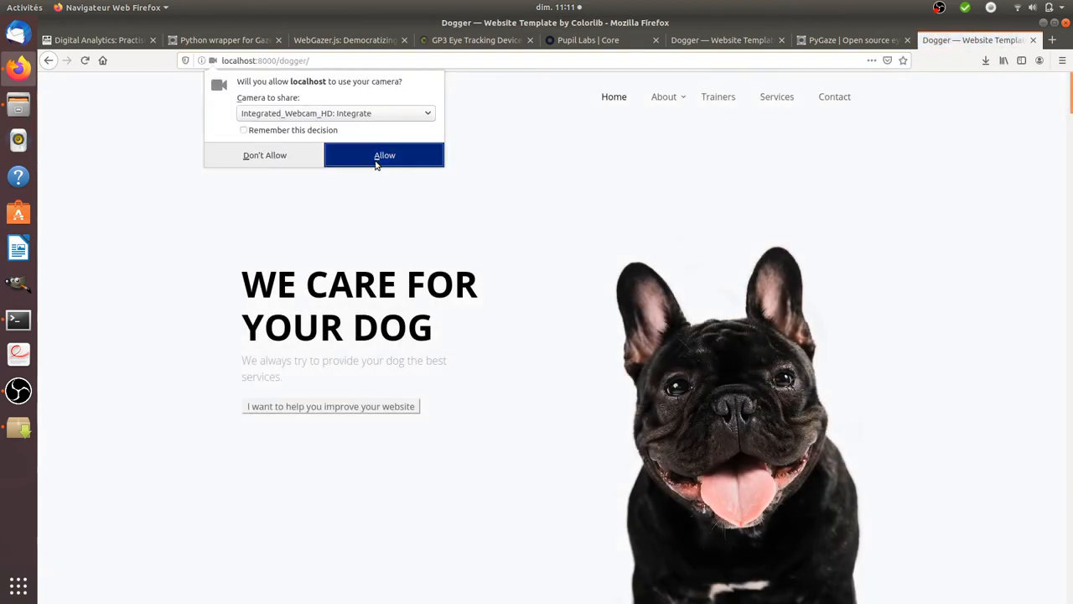
{"action": "left_click", "coordinate": [384, 154]}
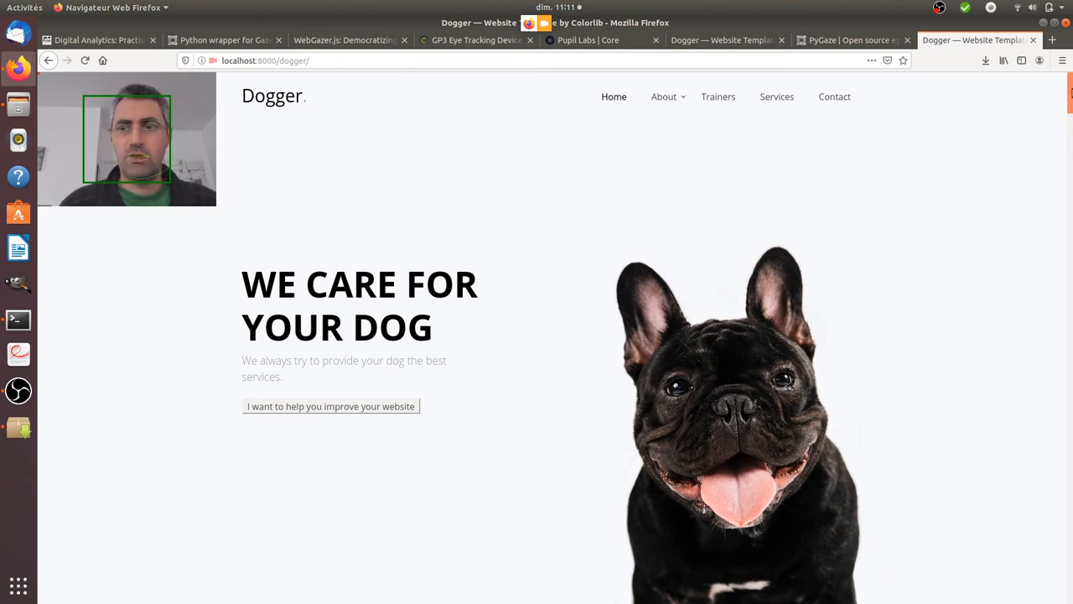
{"action": "scroll", "scroll_direction": "down", "scroll_amount": 3}
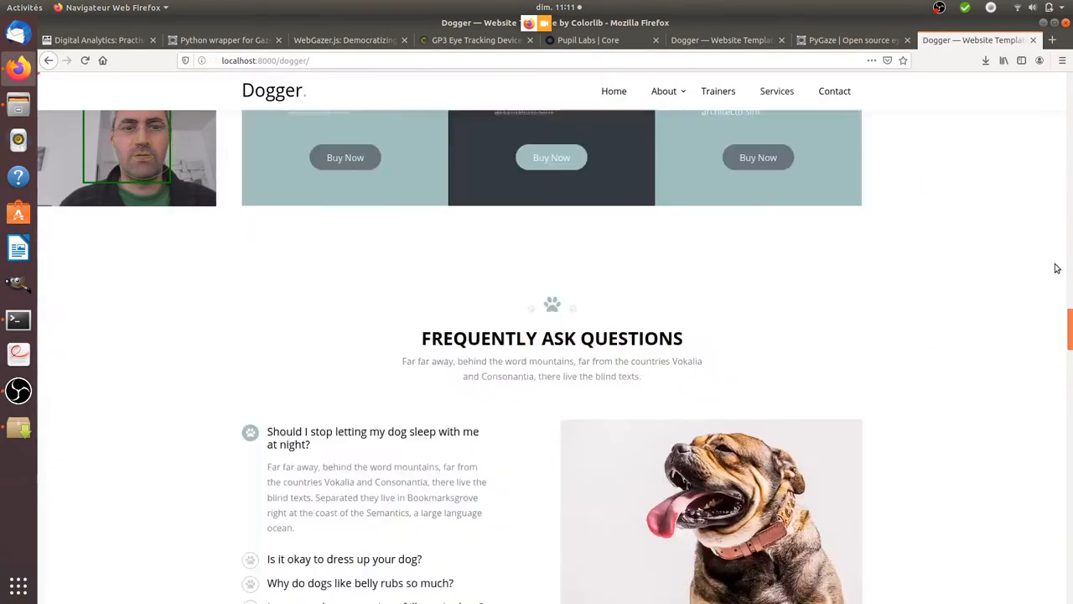
{"action": "scroll", "scroll_direction": "up", "scroll_amount": 3}
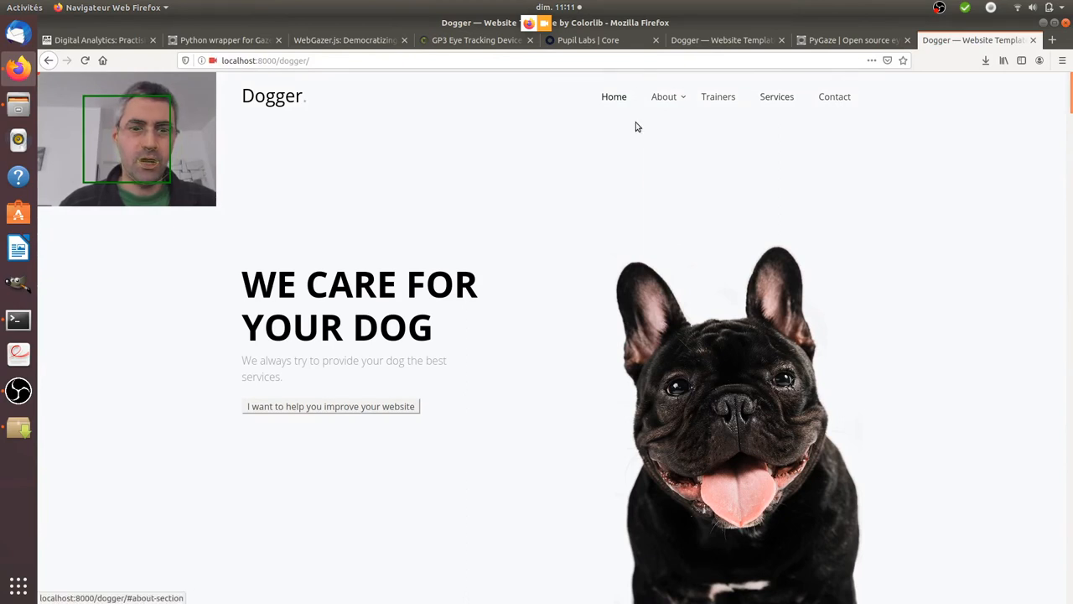
{"action": "mouse_move", "coordinate": [543, 151]}
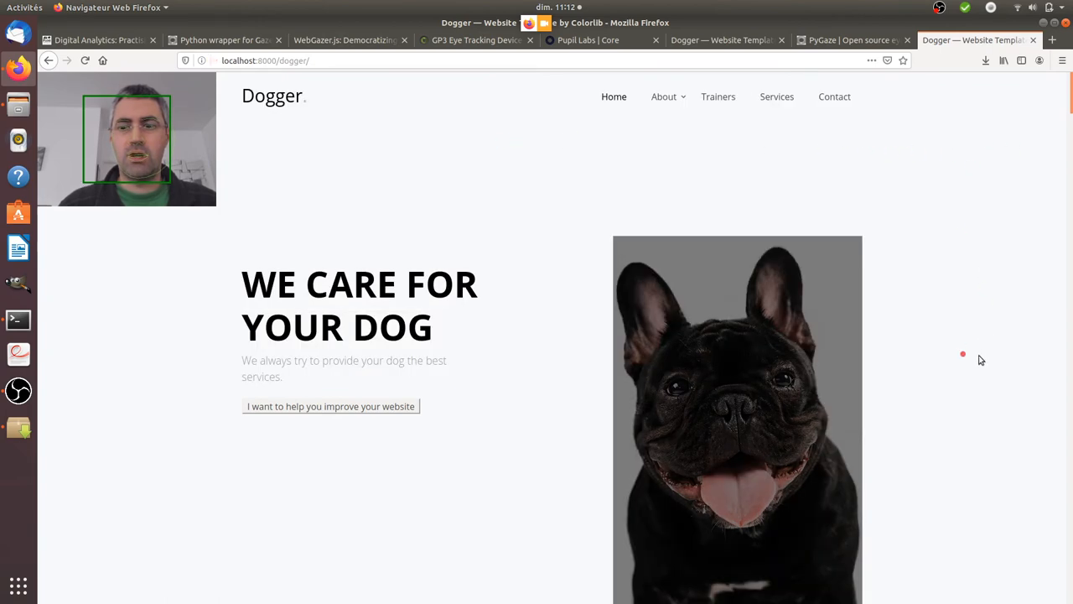
{"action": "mouse_move", "coordinate": [980, 558]}
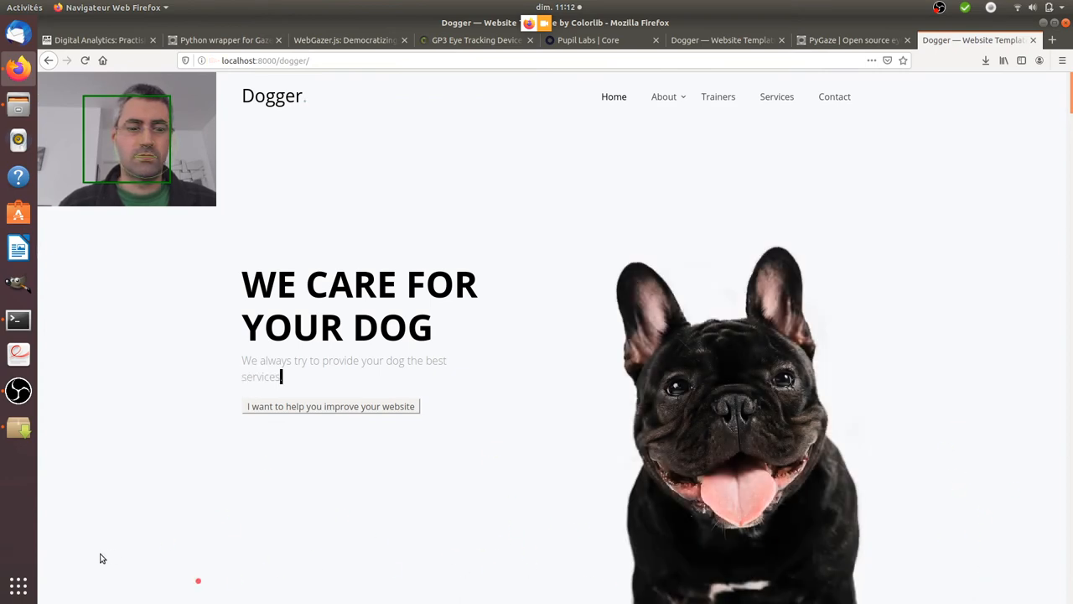
{"action": "mouse_move", "coordinate": [108, 352]}
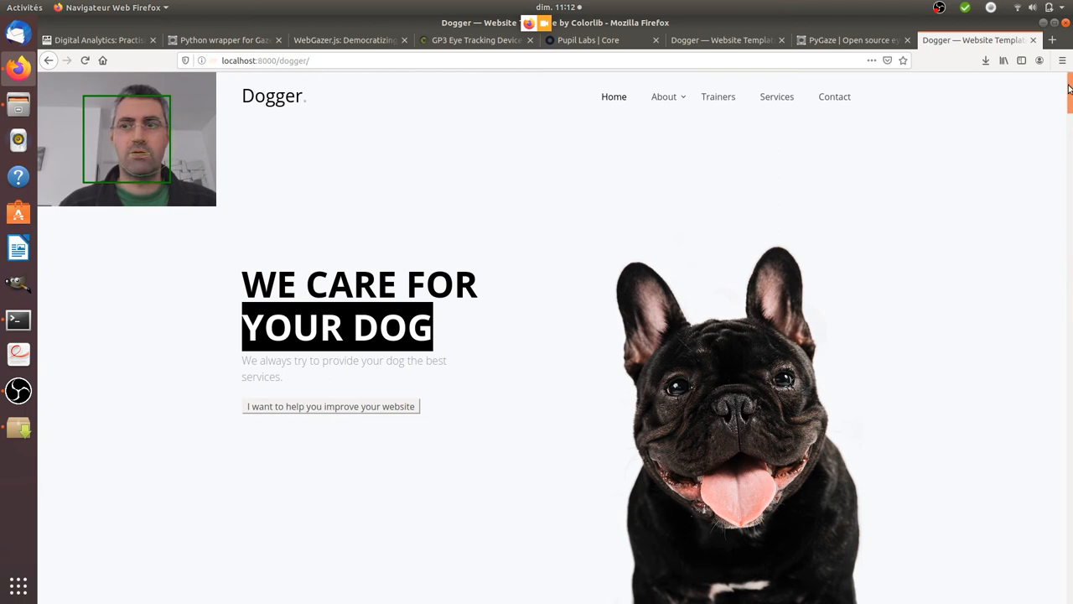
{"action": "scroll", "scroll_direction": "down", "scroll_amount": 3}
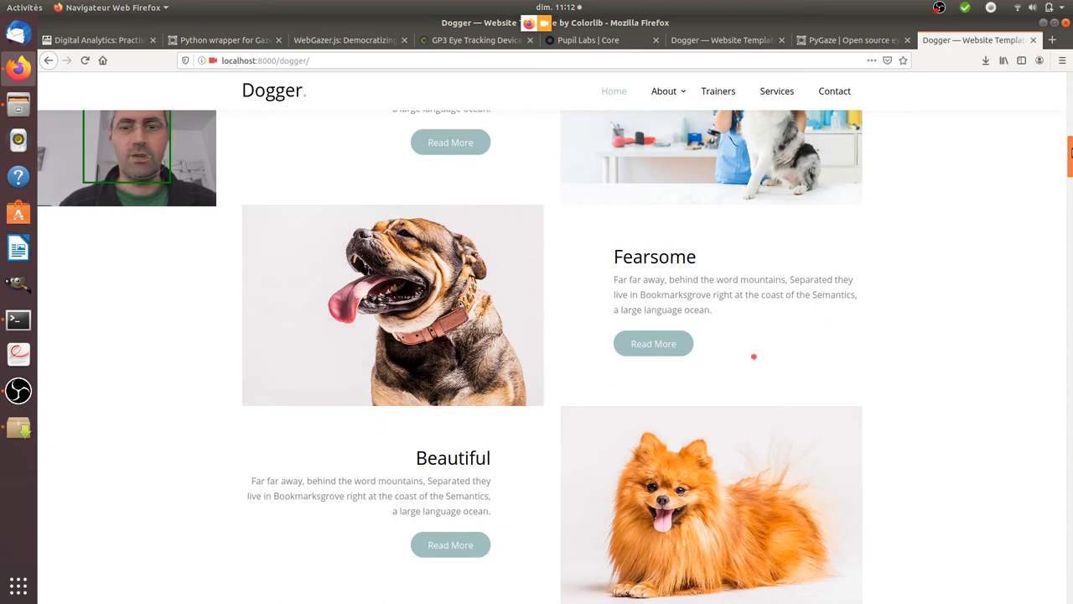
{"action": "scroll", "scroll_direction": "down", "scroll_amount": 3}
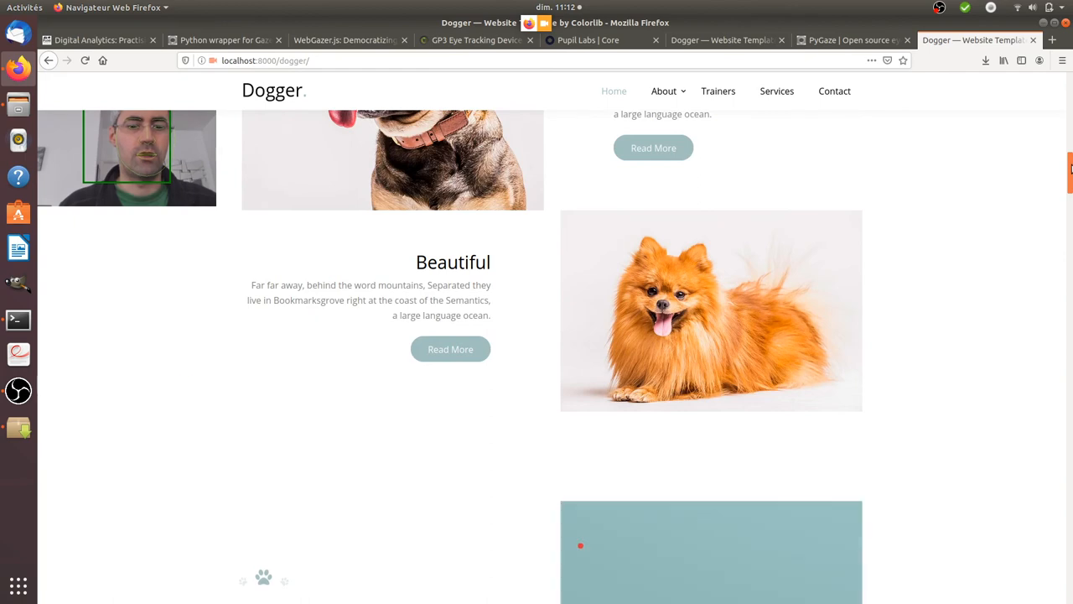
{"action": "scroll", "scroll_direction": "up", "scroll_amount": 3}
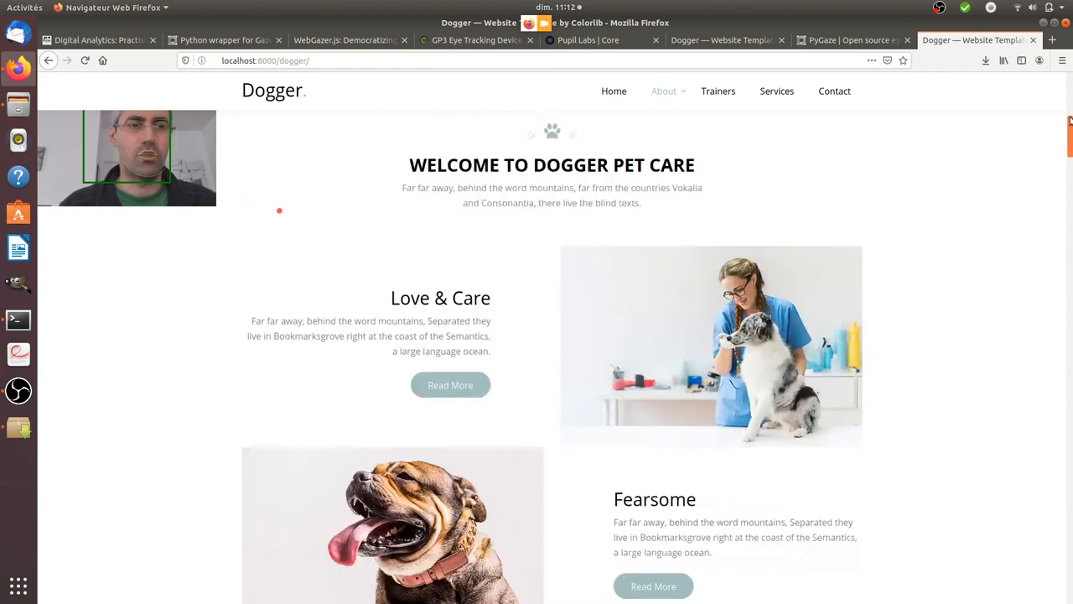
{"action": "scroll", "scroll_direction": "up", "scroll_amount": 3}
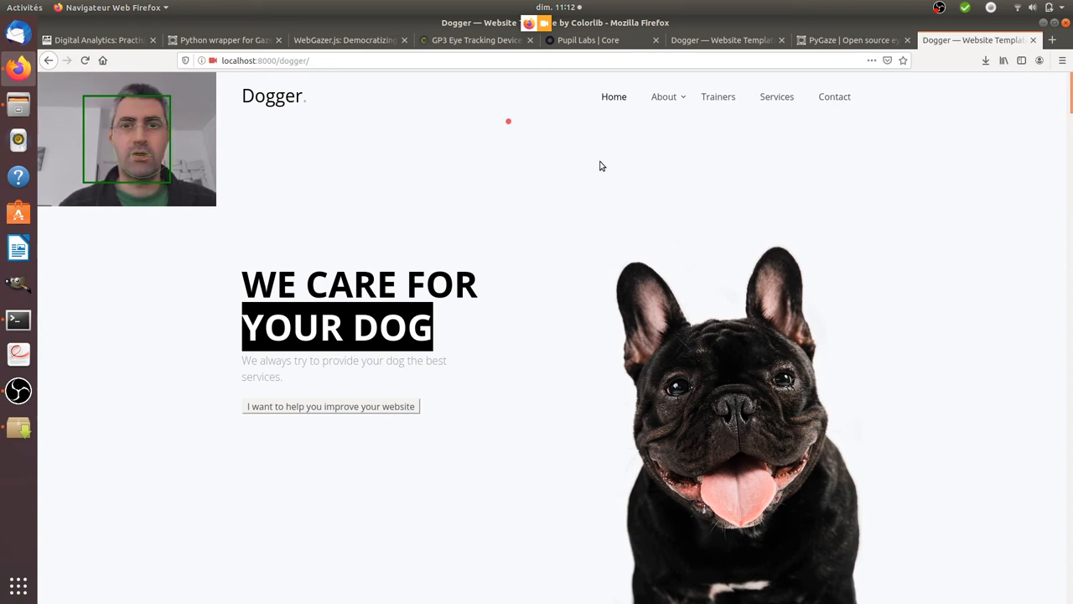
{"action": "mouse_move", "coordinate": [530, 182]}
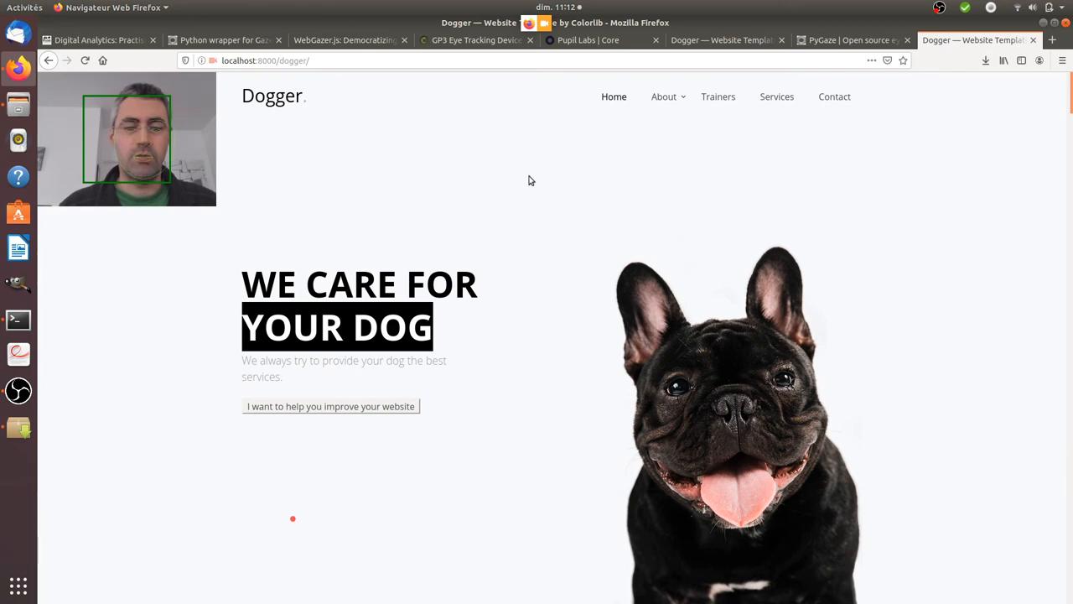
Inspect the Dogger page and show the console stream of gaze x/y coordinate objects
{"action": "right_click", "coordinate": [530, 181]}
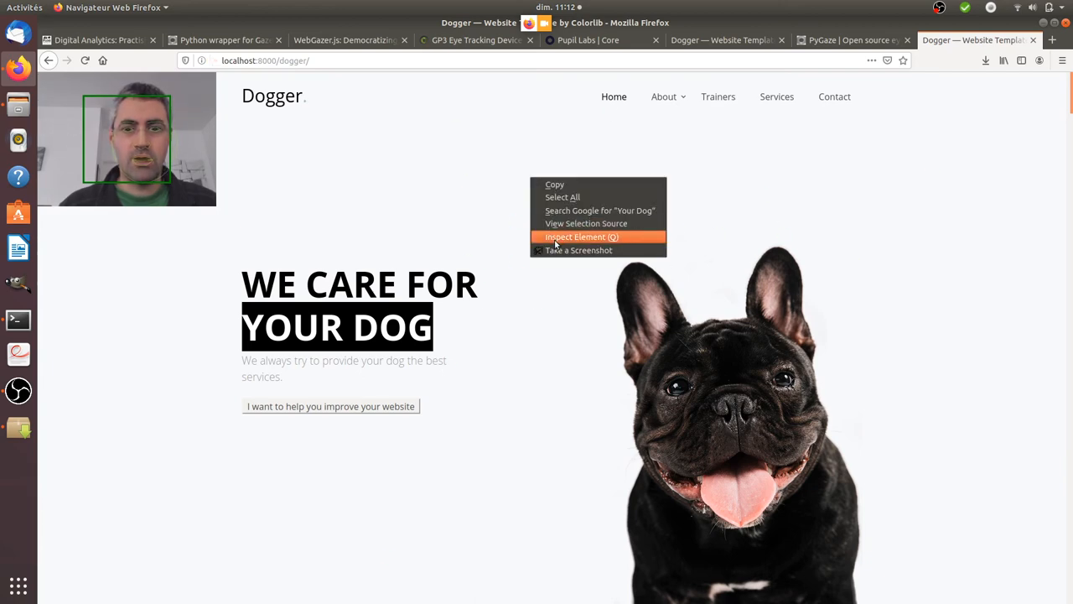
{"action": "left_click", "coordinate": [580, 237]}
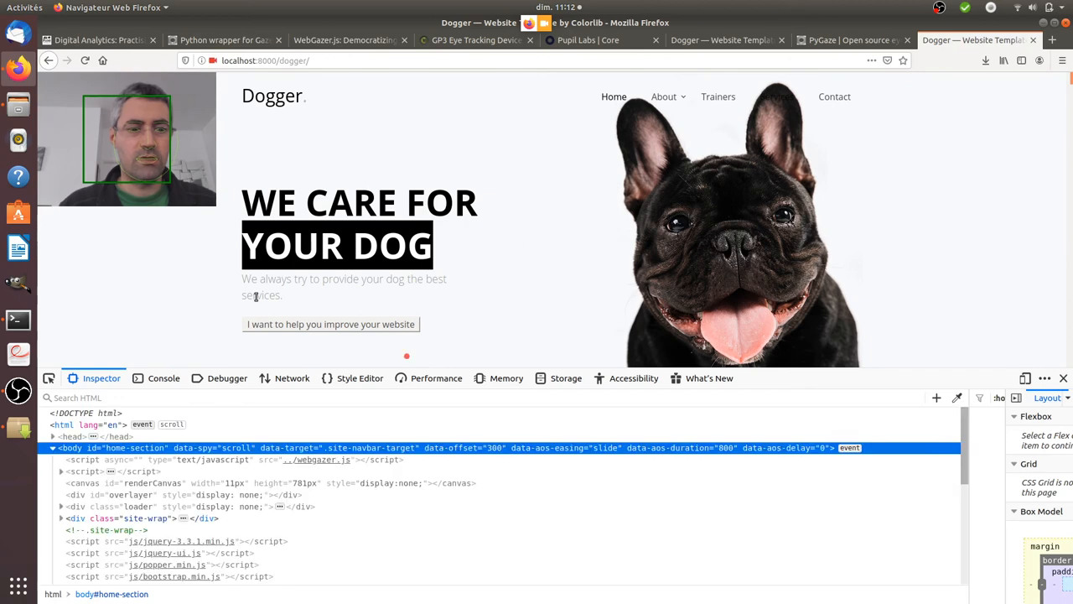
{"action": "left_click", "coordinate": [165, 377]}
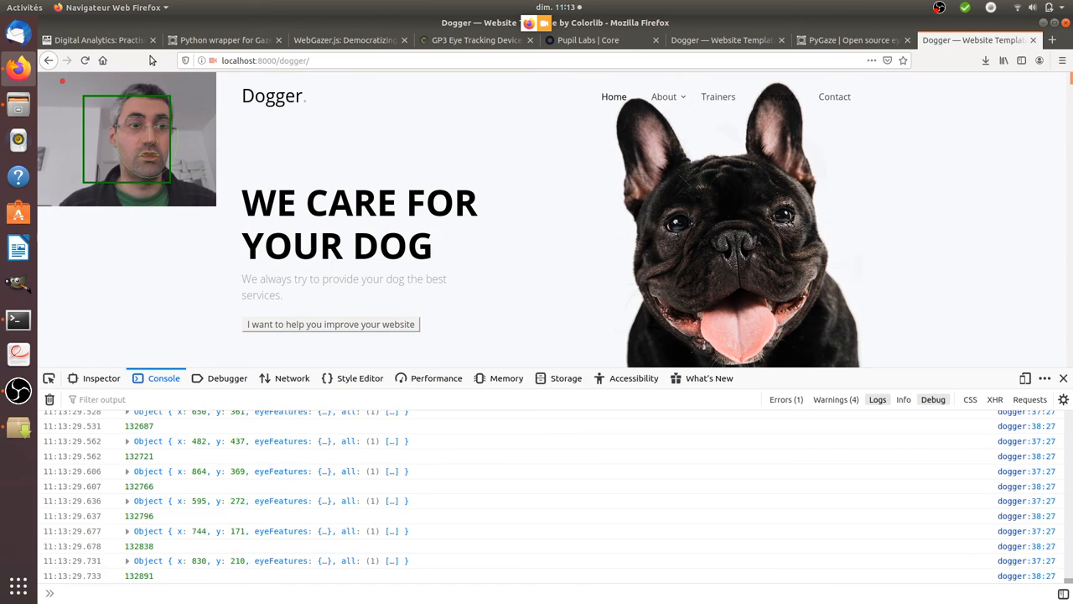
Return to the Moodle course and start the Demystifying heatmaps lesson
{"action": "left_click", "coordinate": [98, 40]}
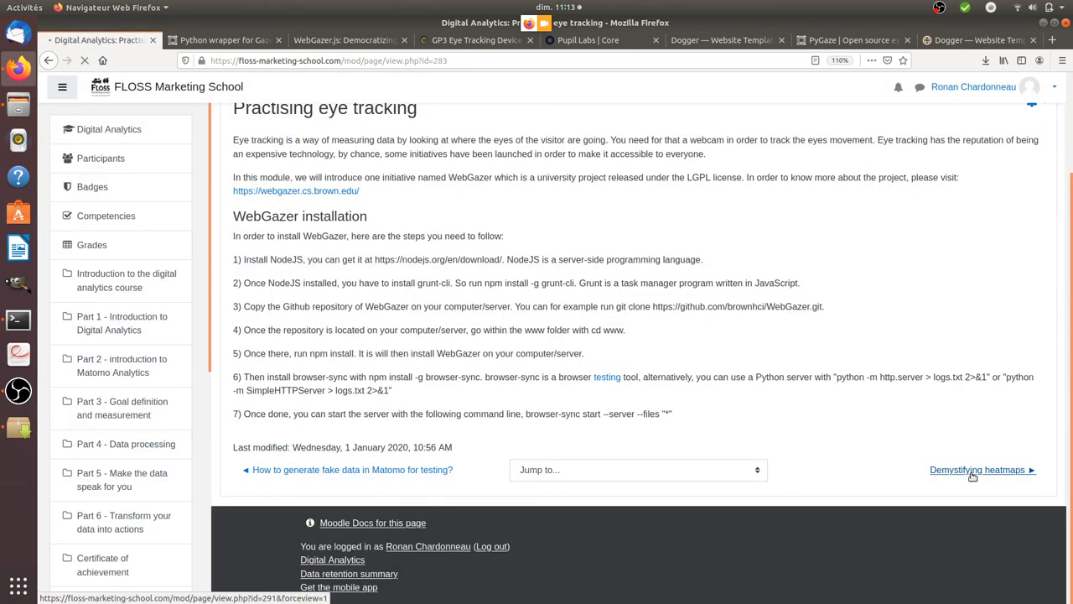
{"action": "left_click", "coordinate": [978, 470]}
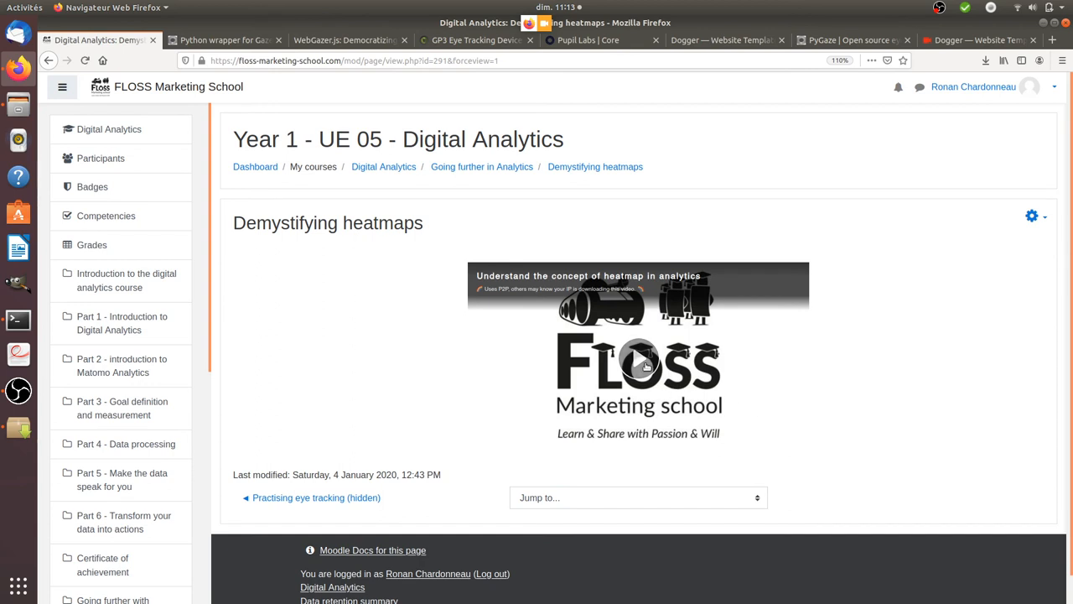
Play the Demystifying heatmaps lesson video and skip ahead to the rendered heatmap.js example
{"action": "left_click", "coordinate": [639, 364]}
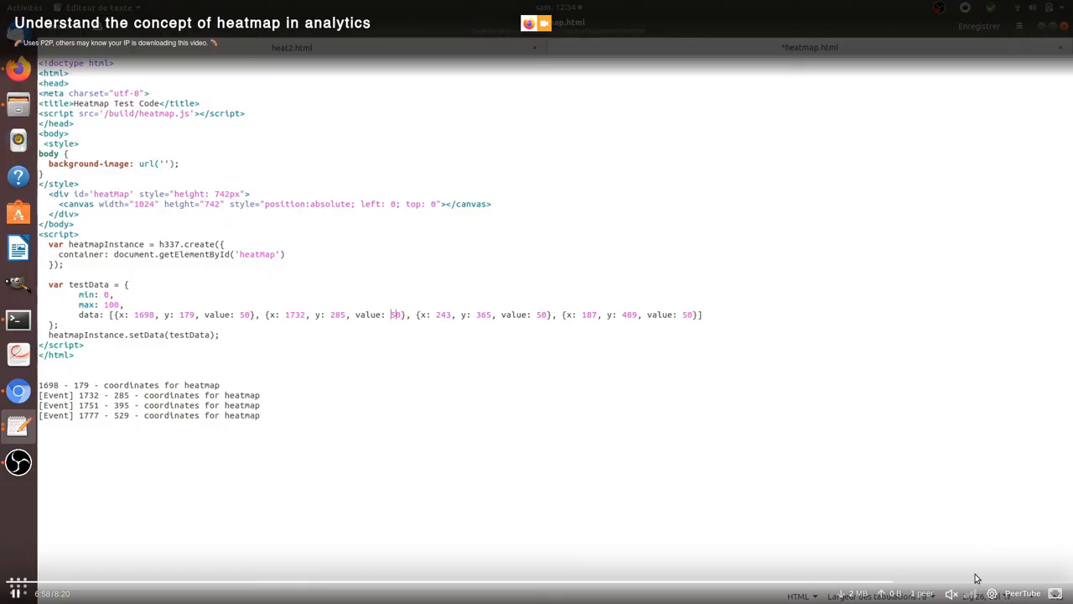
{"action": "left_click", "coordinate": [18, 70]}
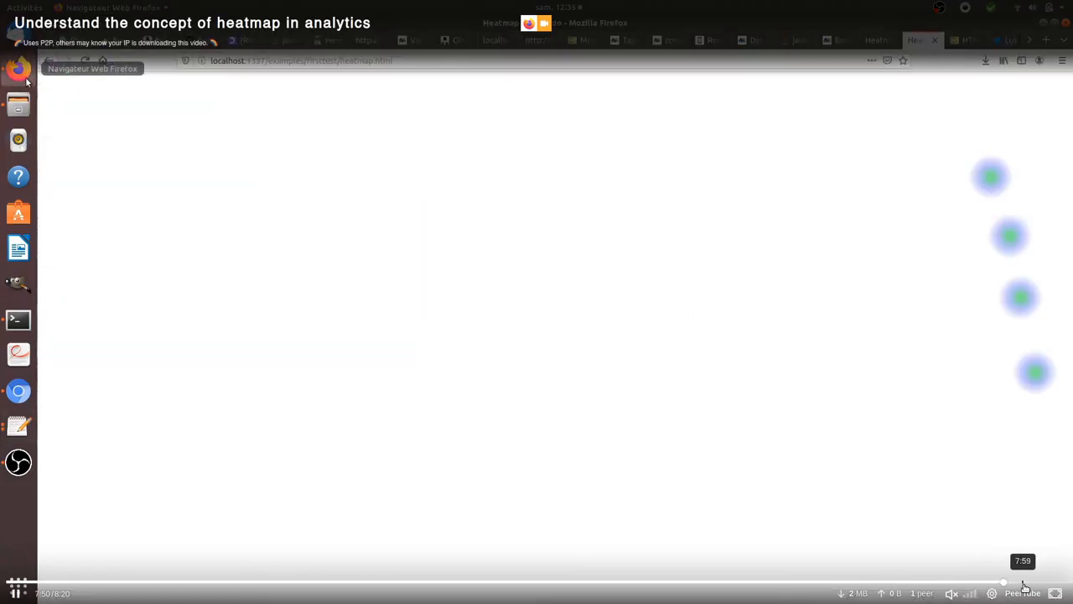